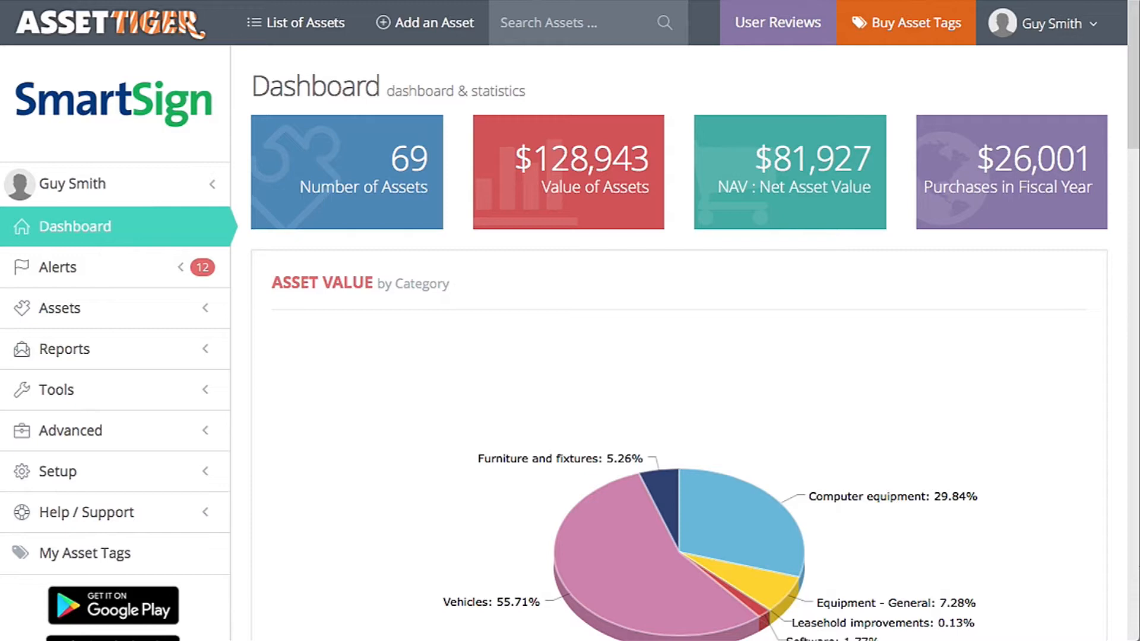
Open the Assets by Site/Location report from Reports > Asset Reports
left_click(64, 348)
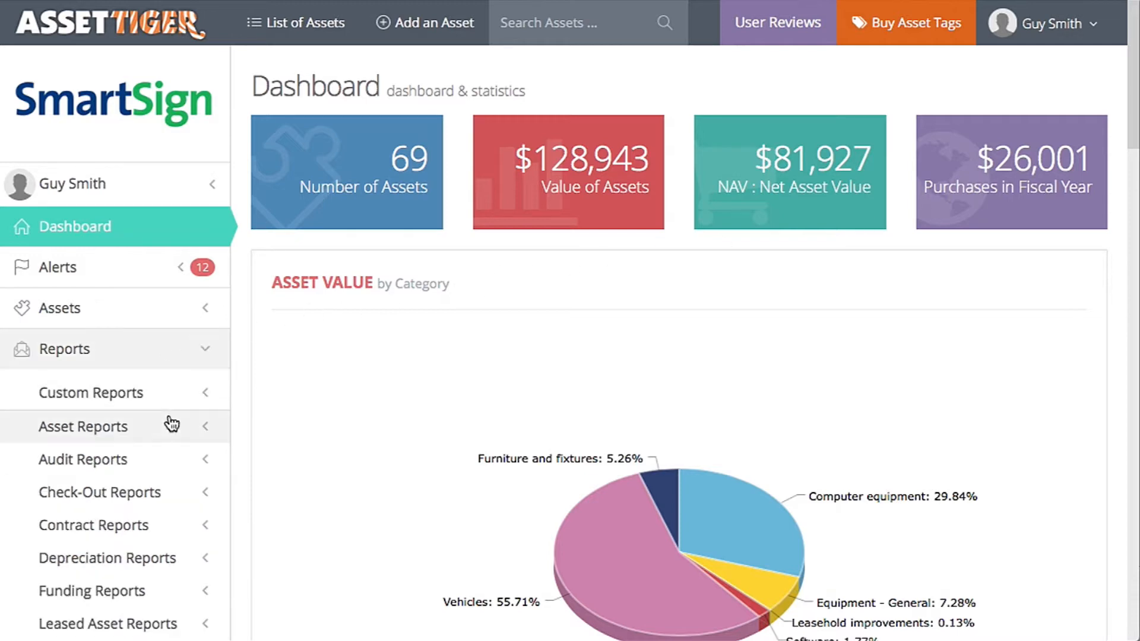
left_click(83, 426)
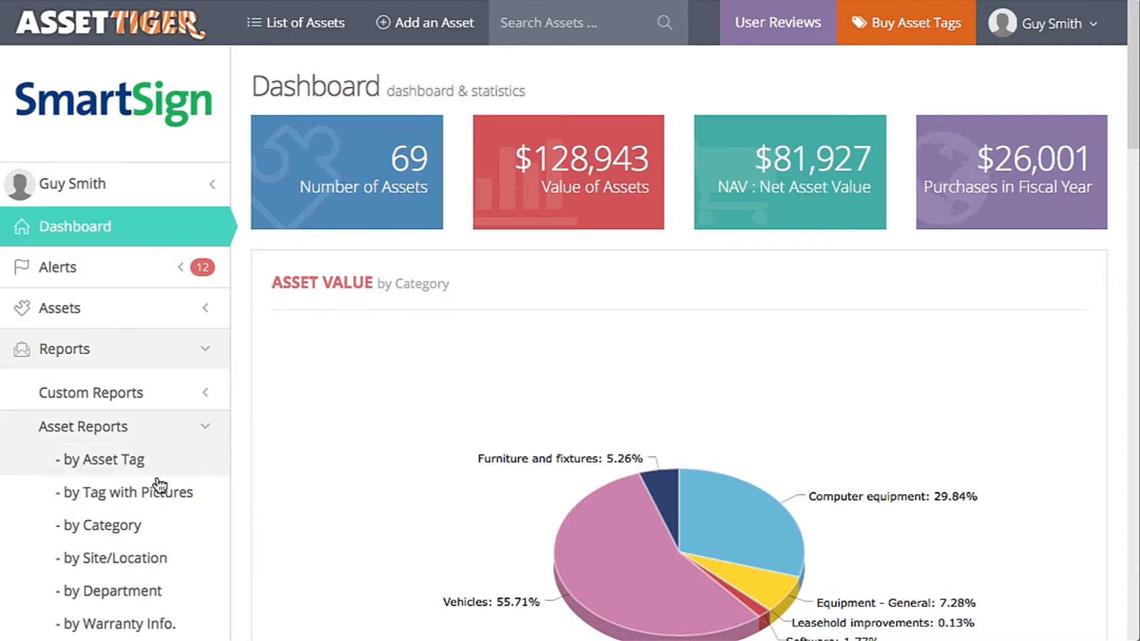
left_click(64, 348)
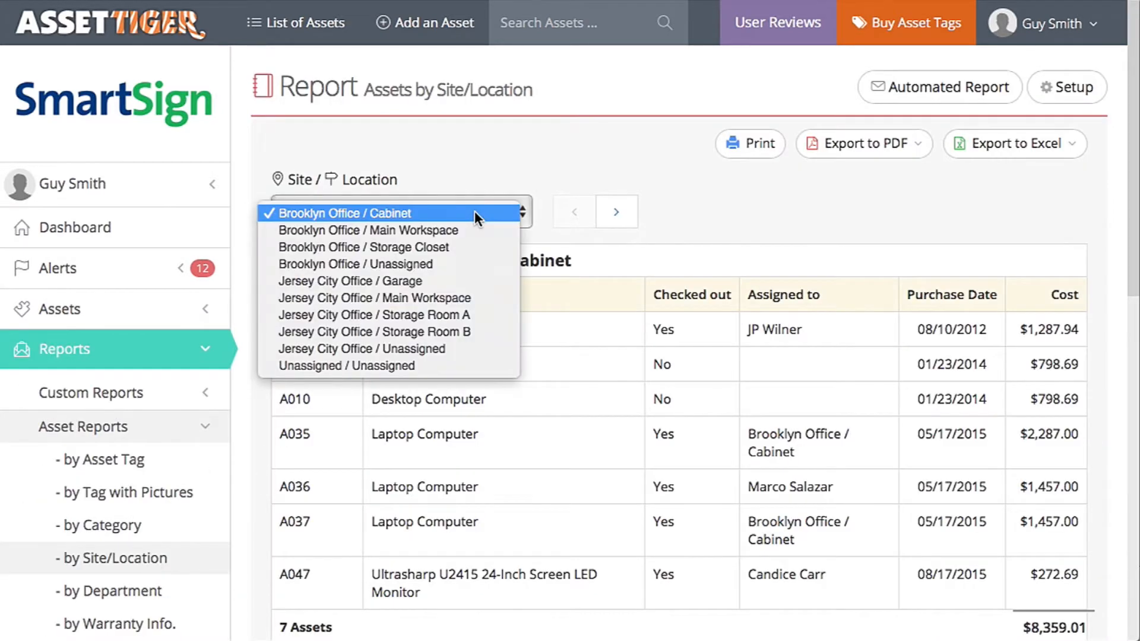
left_click(367, 230)
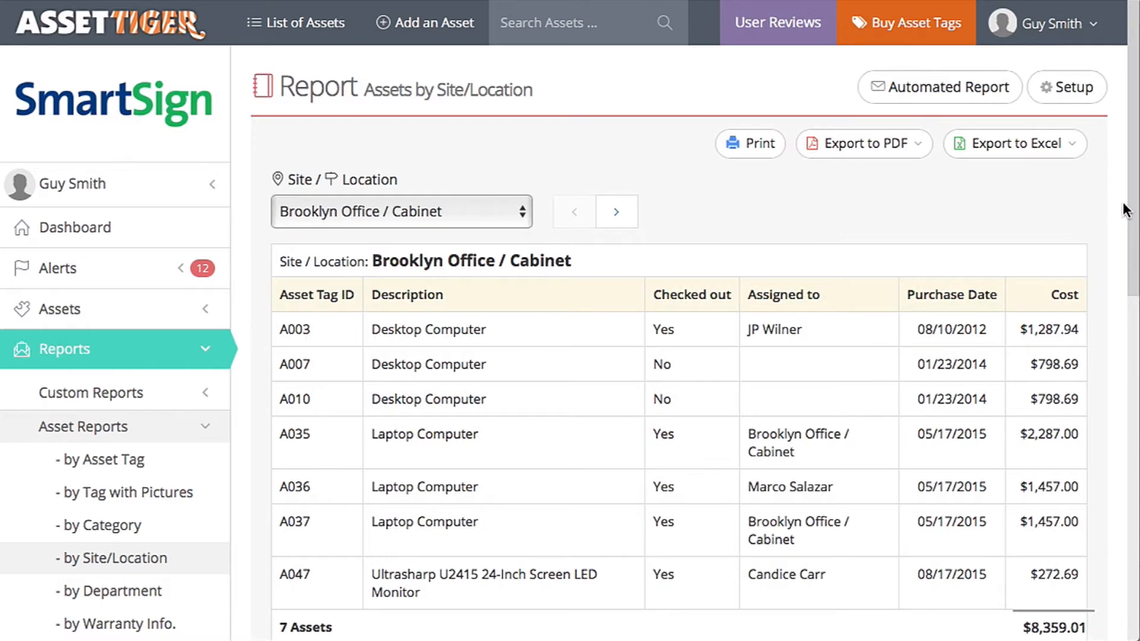
scroll("down", 3)
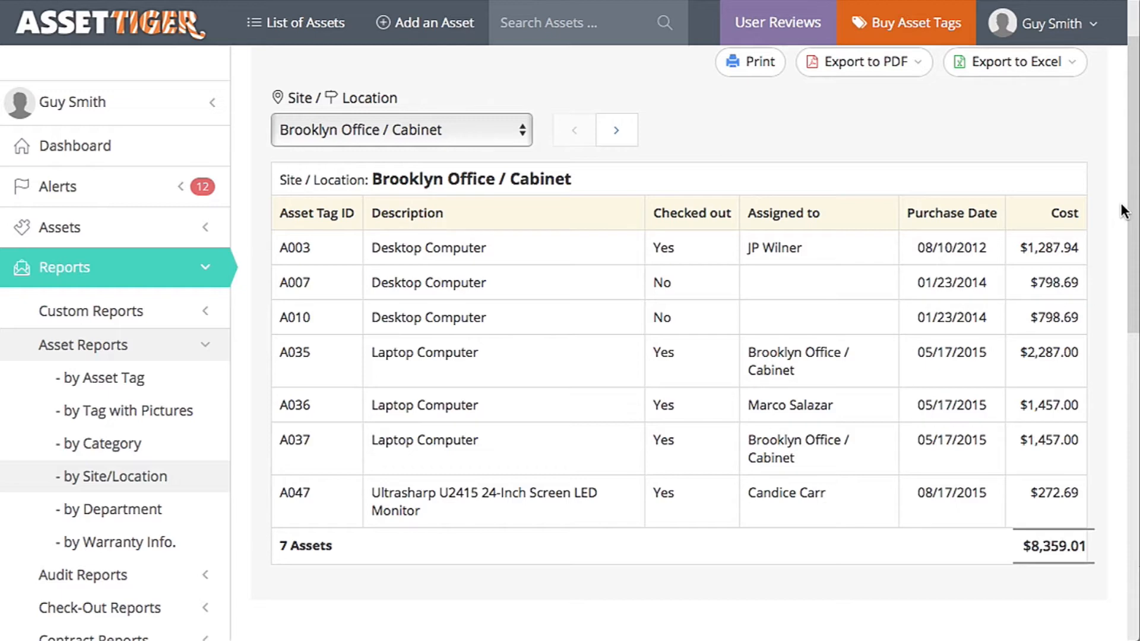
scroll("up", 3)
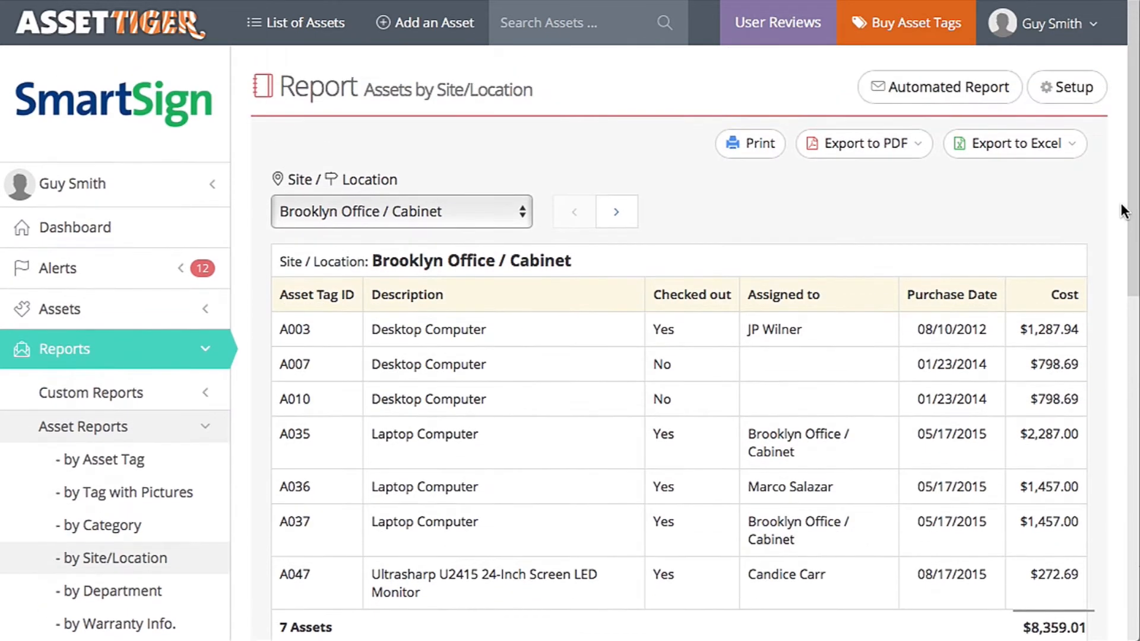
mouse_move(750, 144)
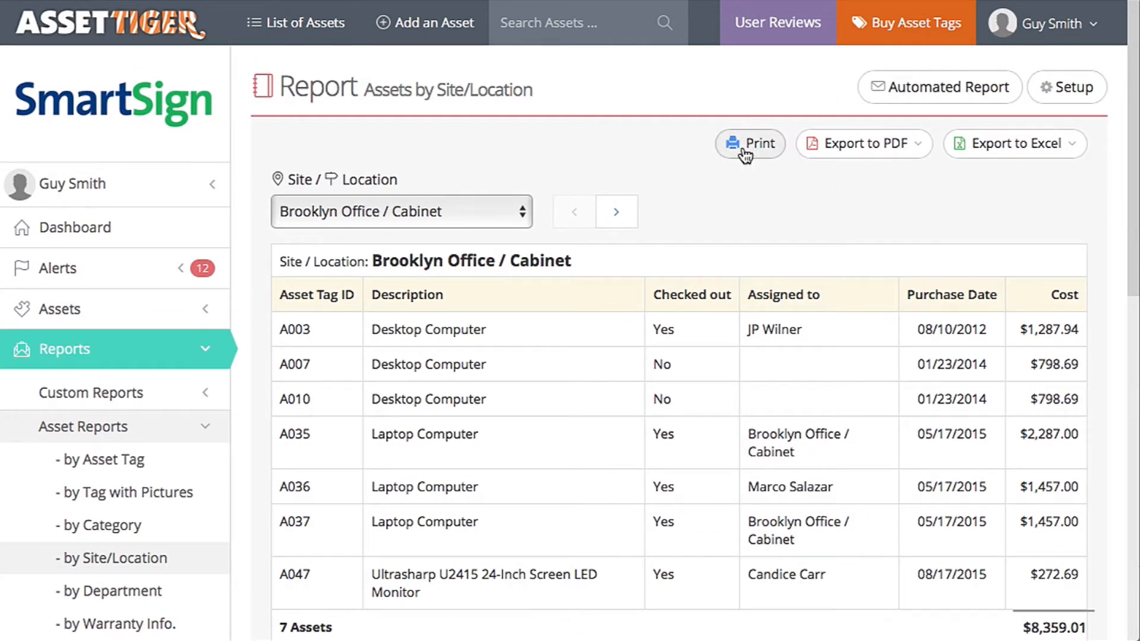
mouse_move(863, 143)
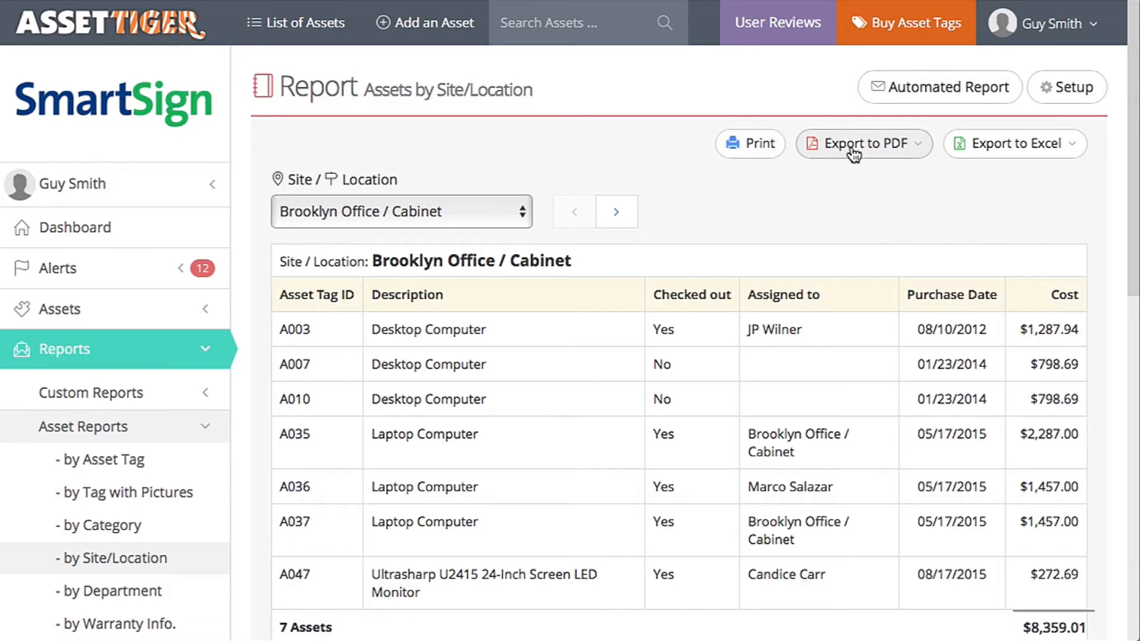
mouse_move(1026, 153)
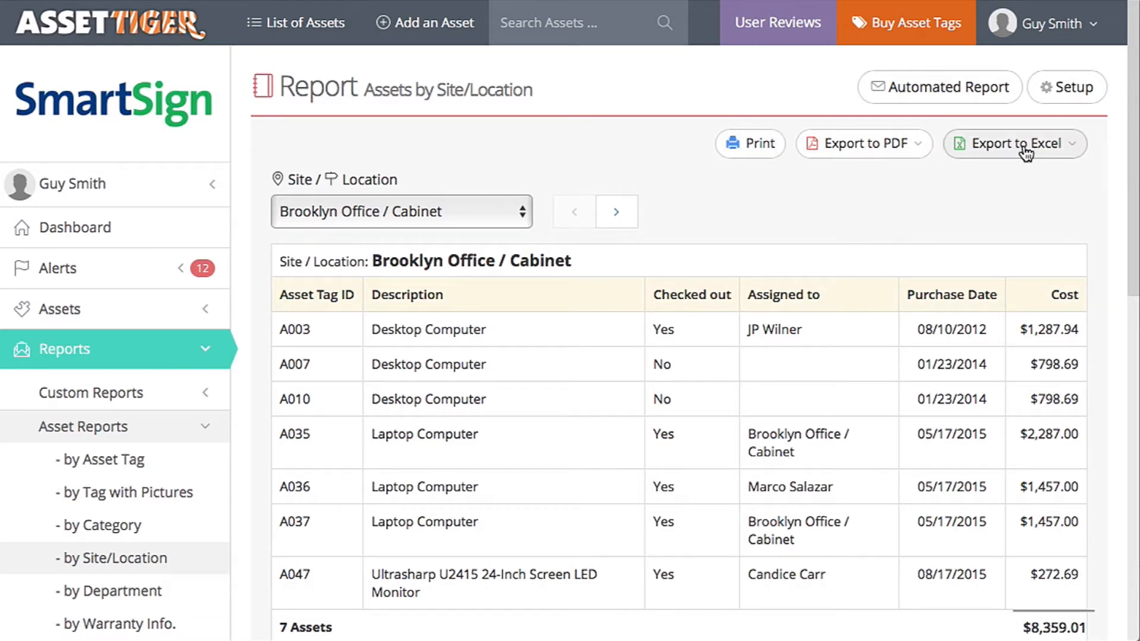
left_click(1016, 143)
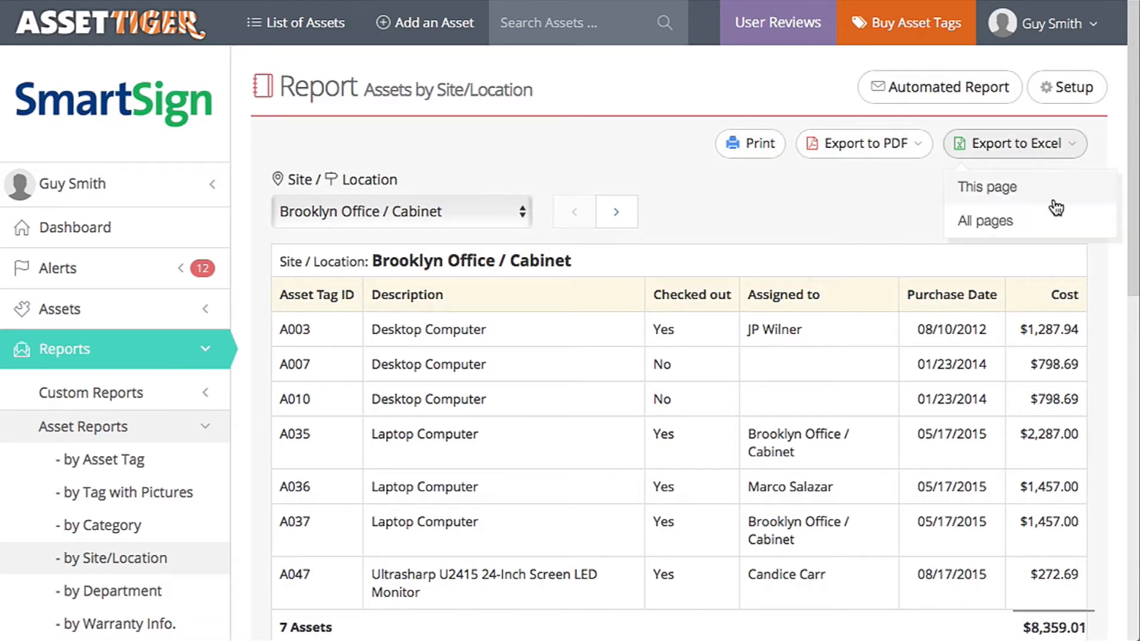
mouse_move(905, 211)
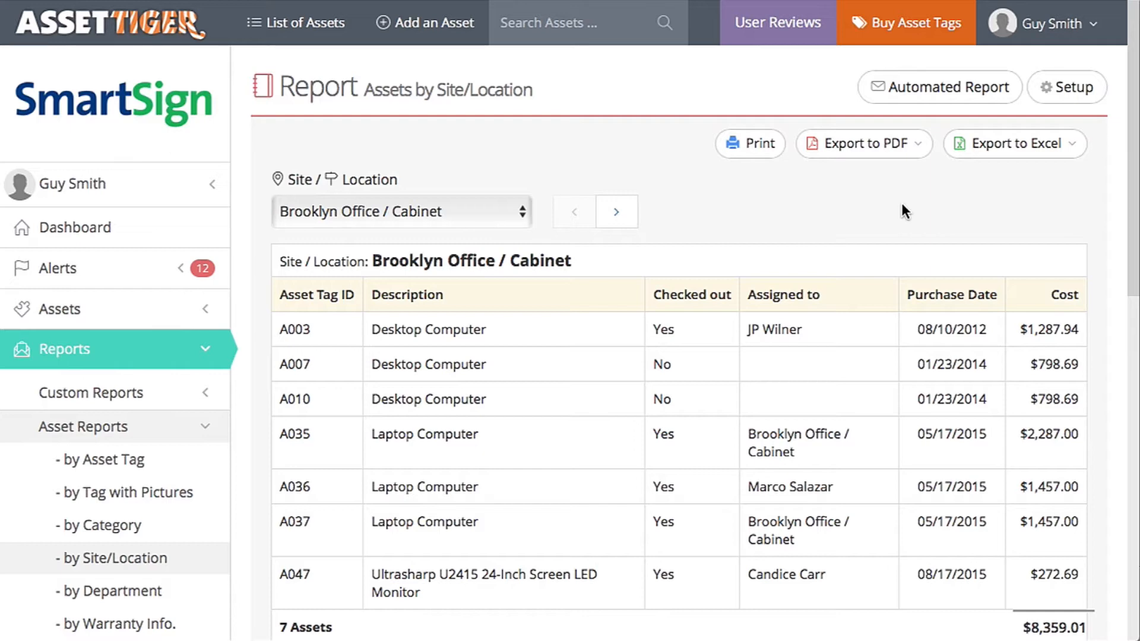
mouse_move(100, 351)
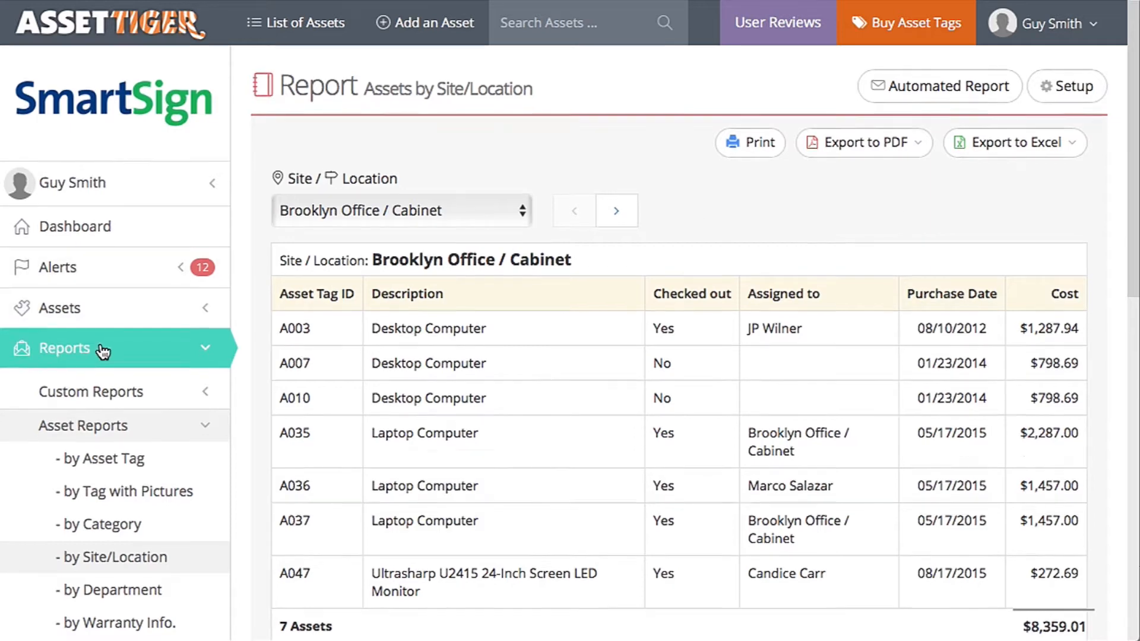
Start a new audit from Tools > Audit and name it 'Q3 2017'
left_click(65, 348)
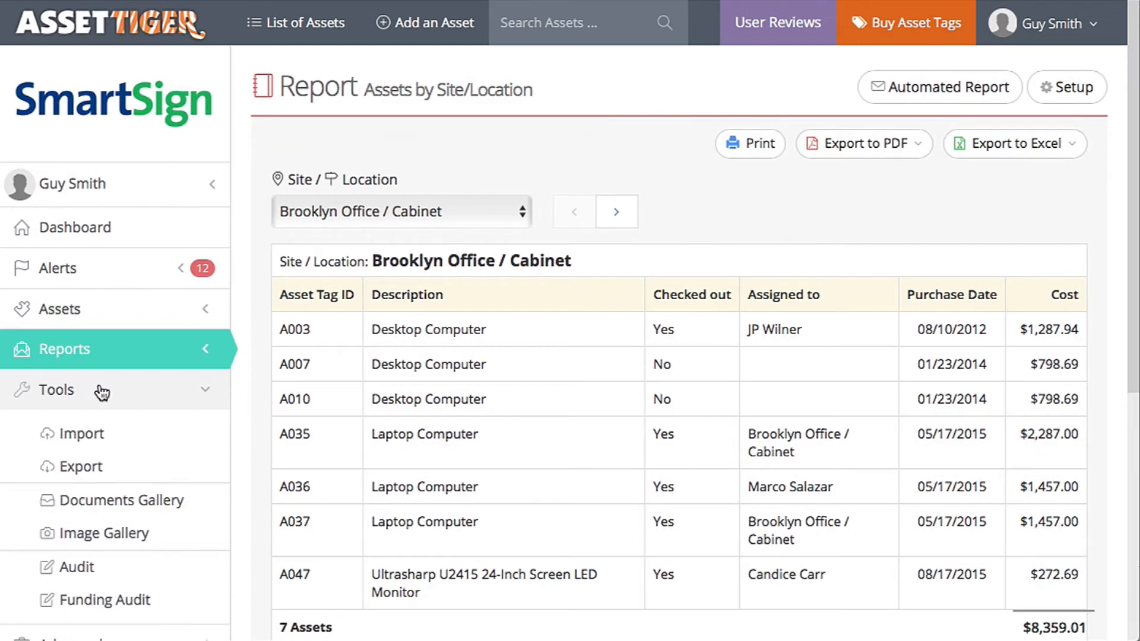
mouse_move(73, 569)
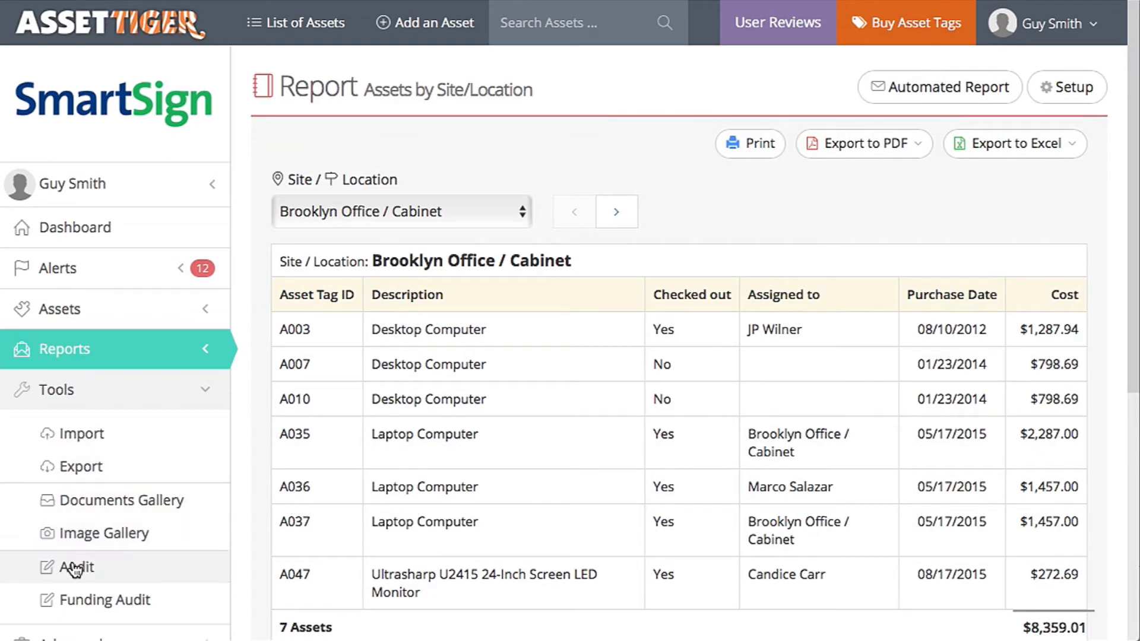
left_click(74, 567)
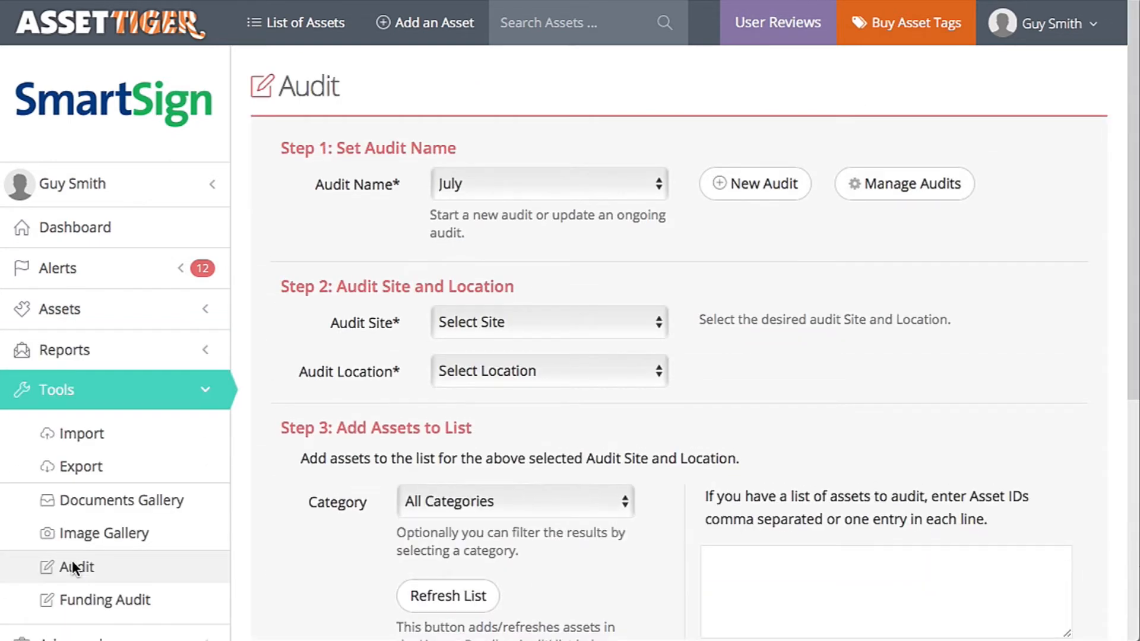
mouse_move(755, 184)
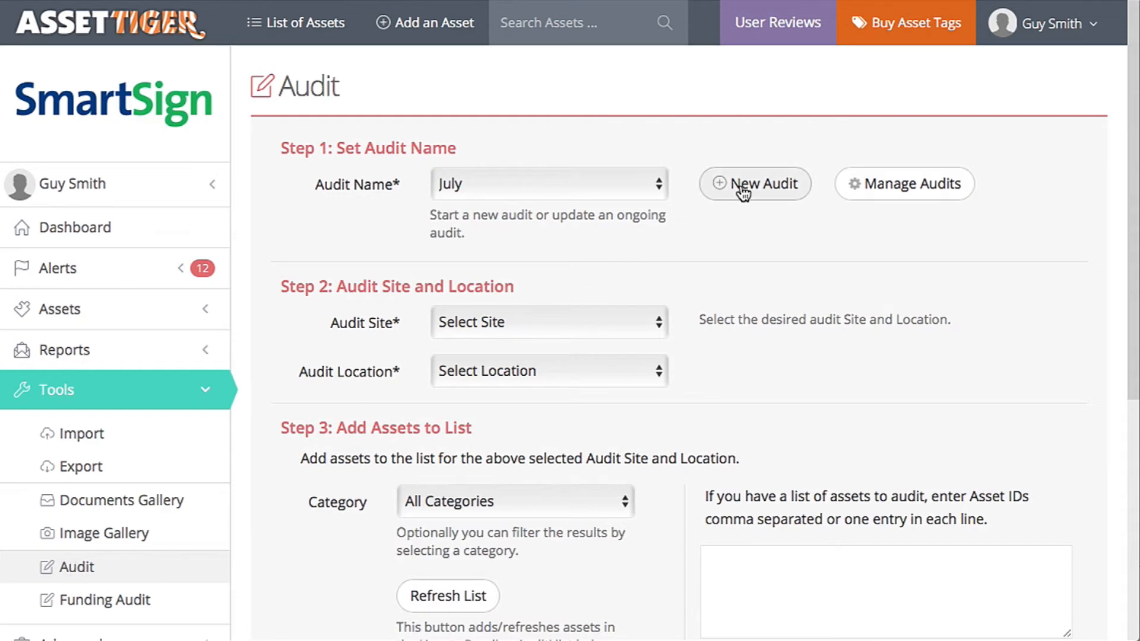
left_click(755, 184)
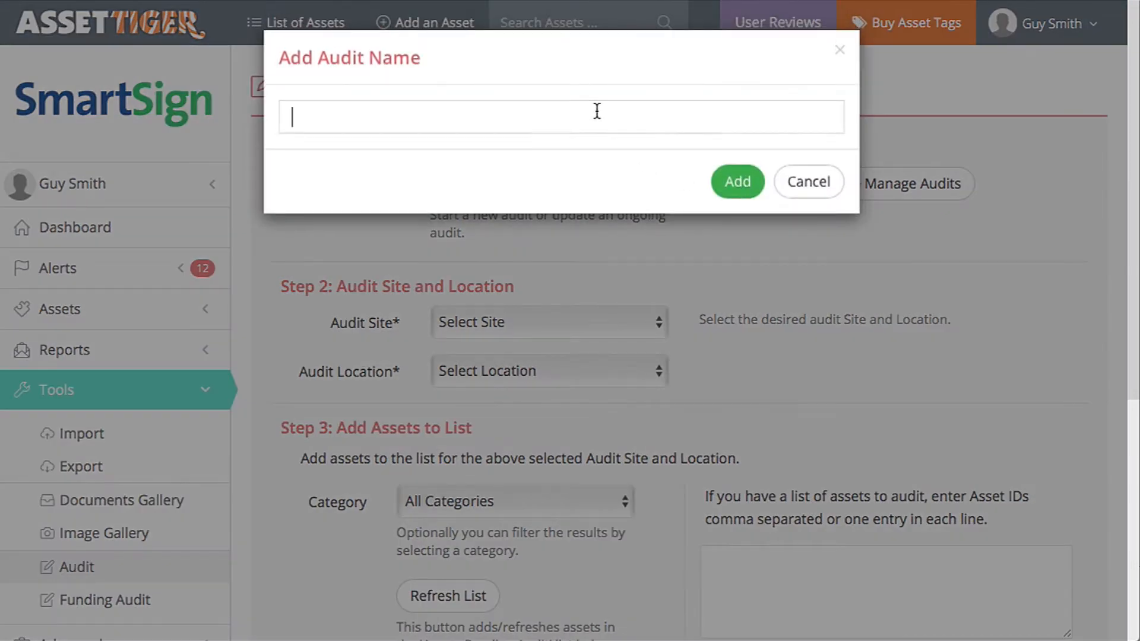
type("Q3")
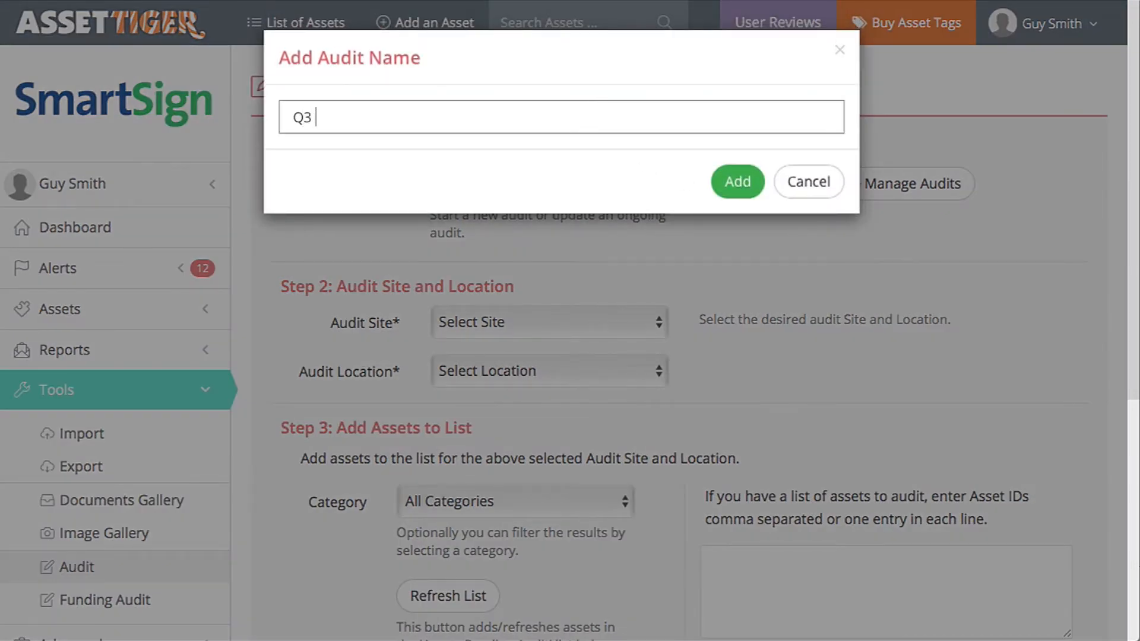
type("2017")
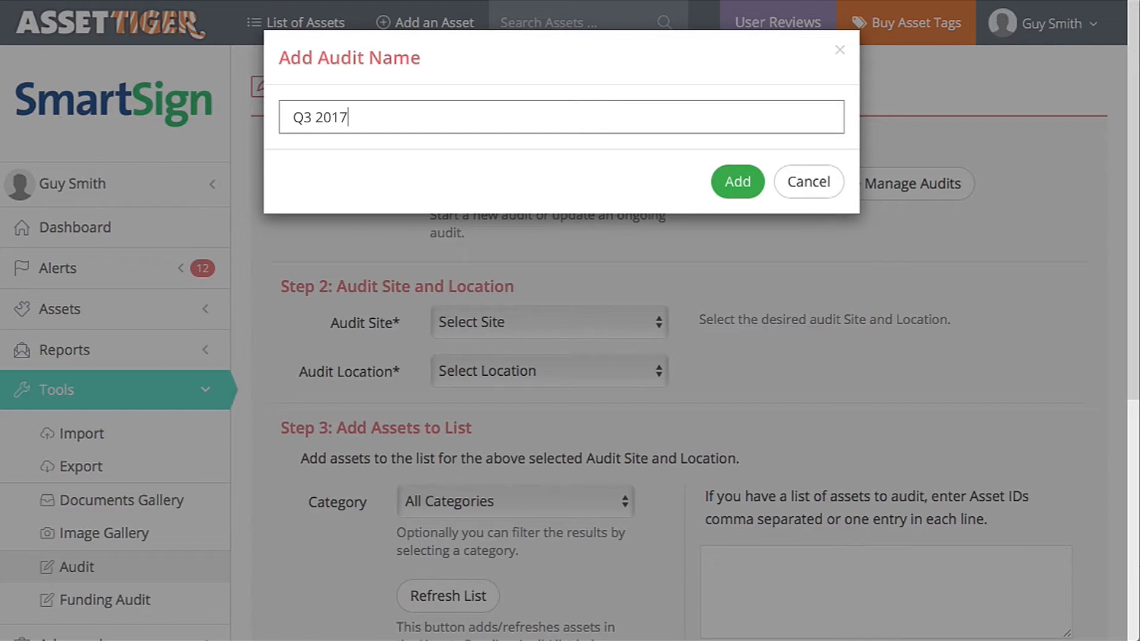
left_click(736, 182)
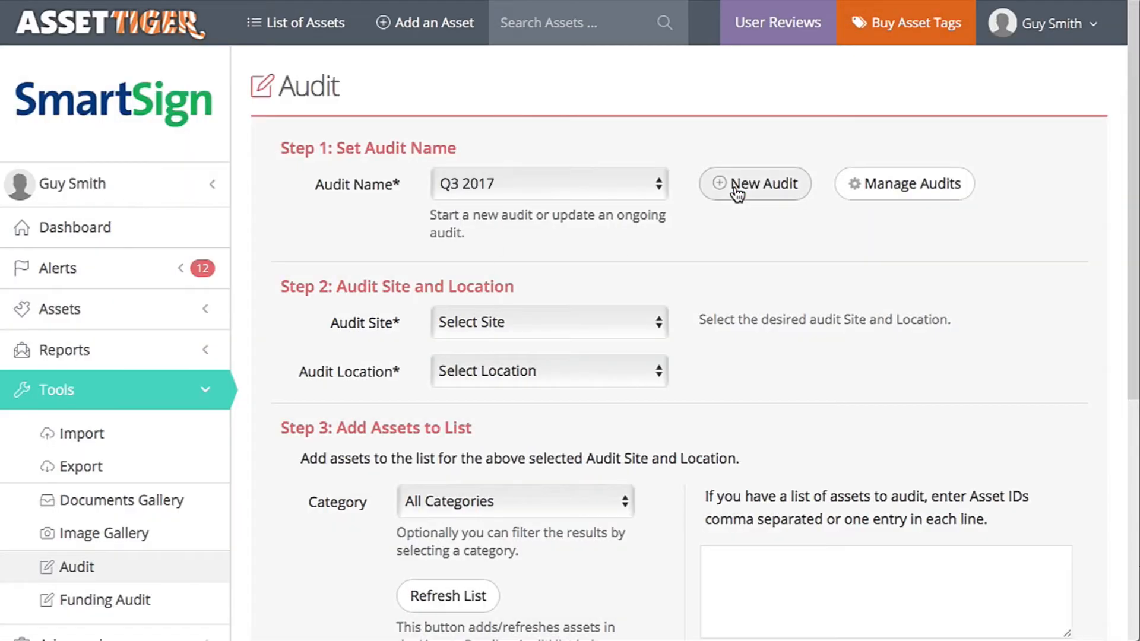
left_click(547, 322)
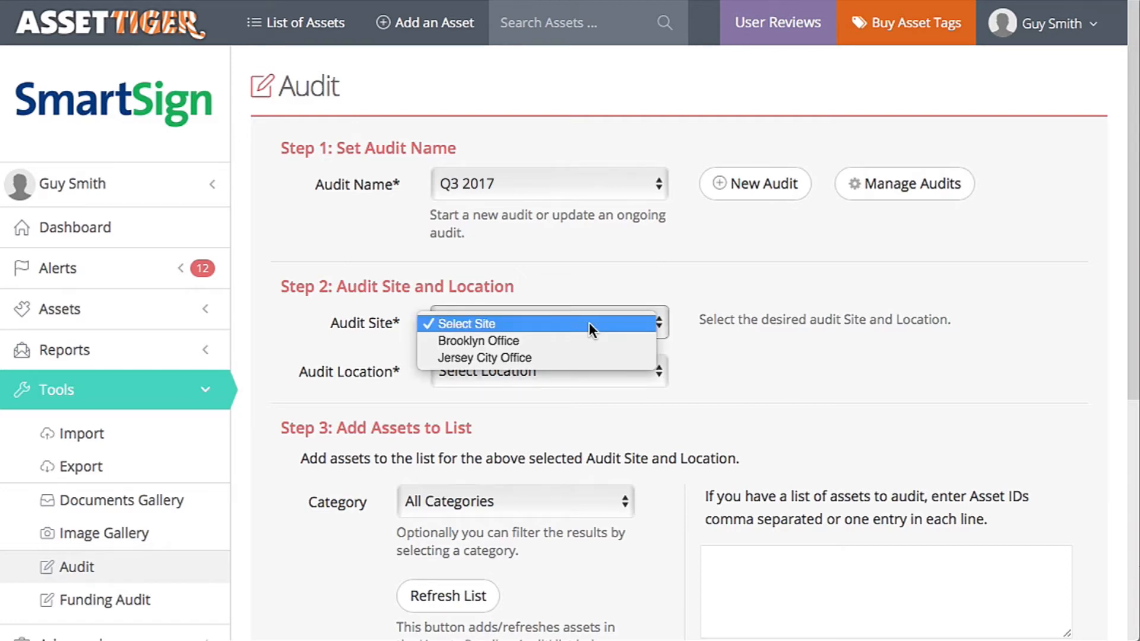
left_click(478, 341)
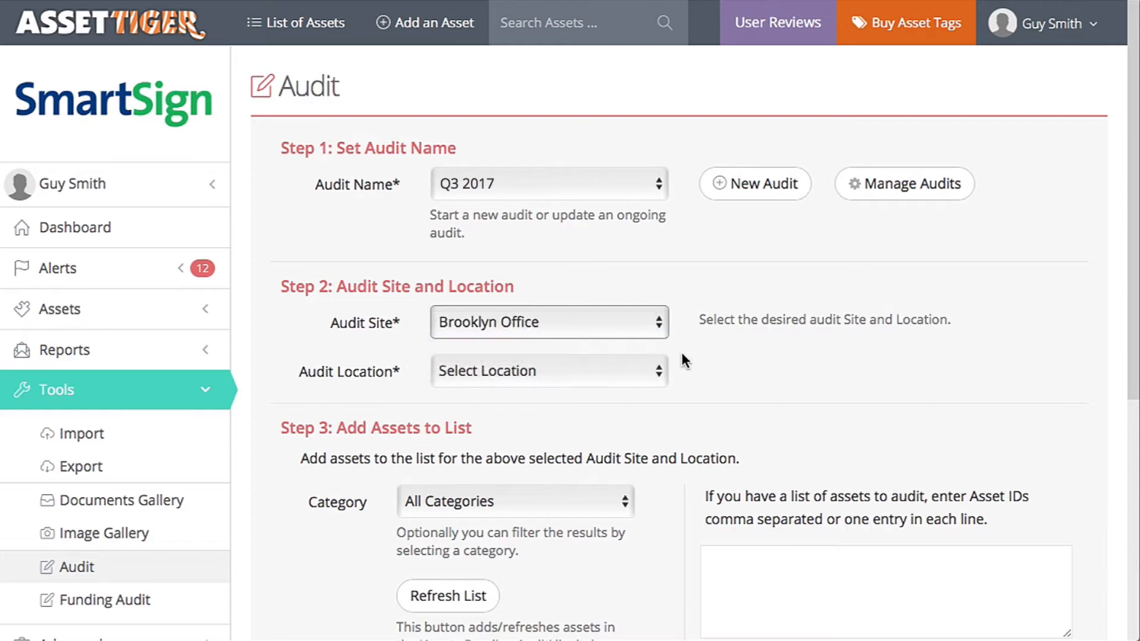
left_click(547, 371)
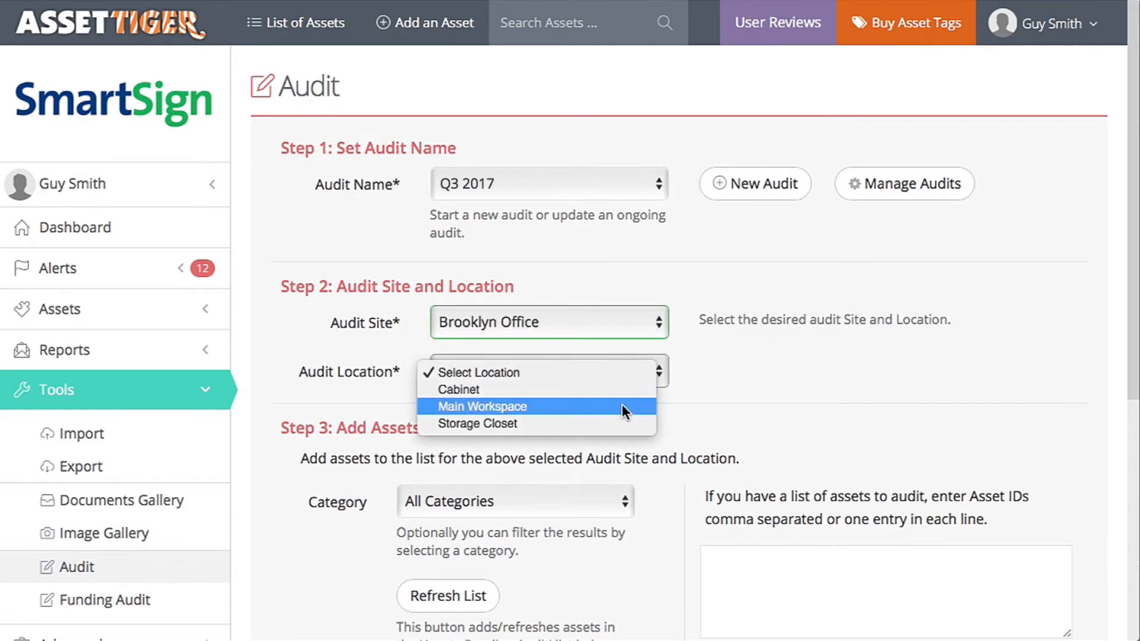
left_click(481, 406)
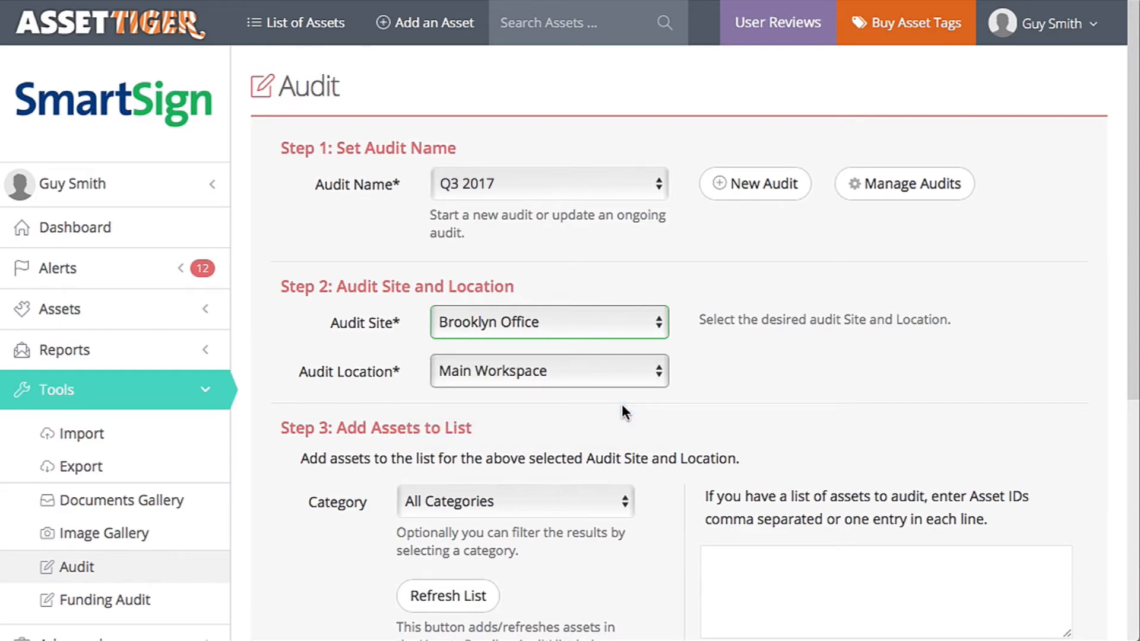
scroll("down", 3)
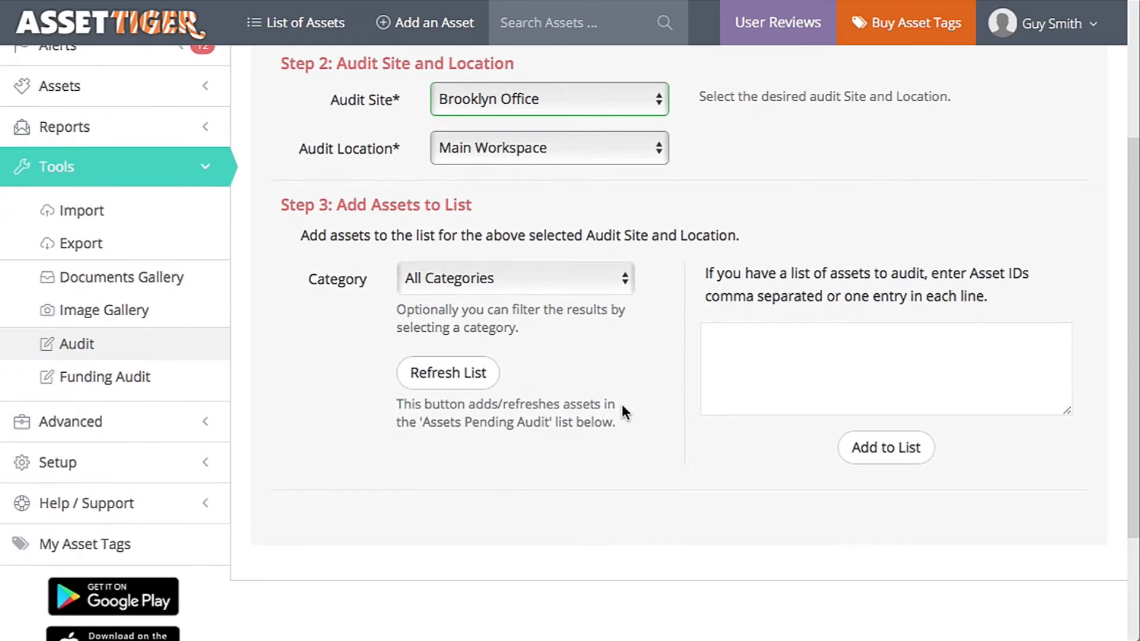
left_click(447, 372)
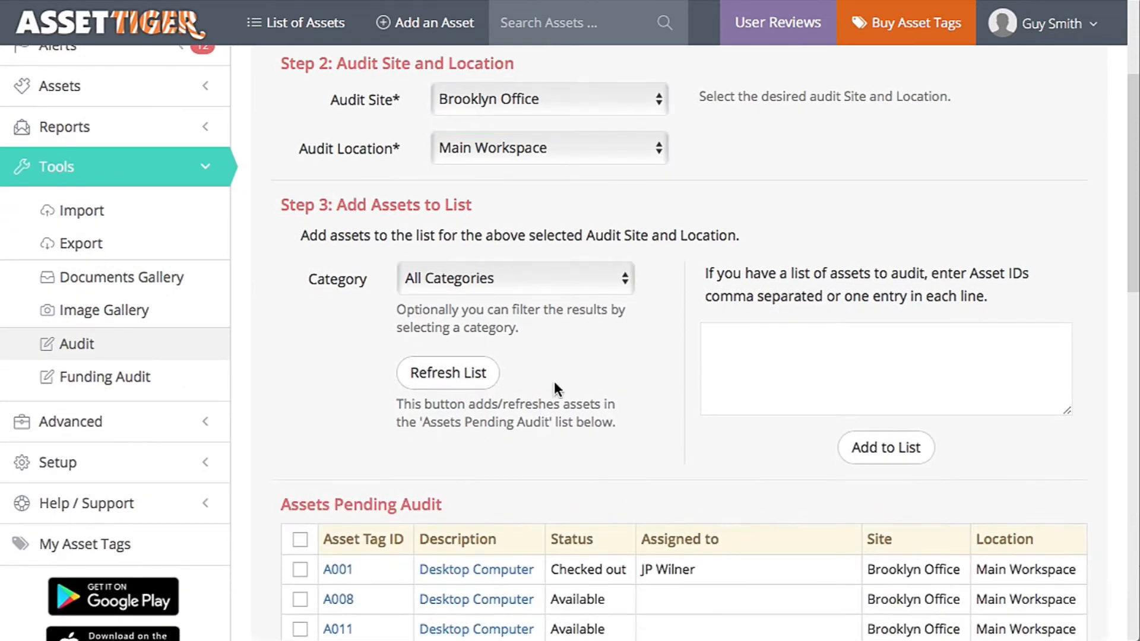
scroll("down", 3)
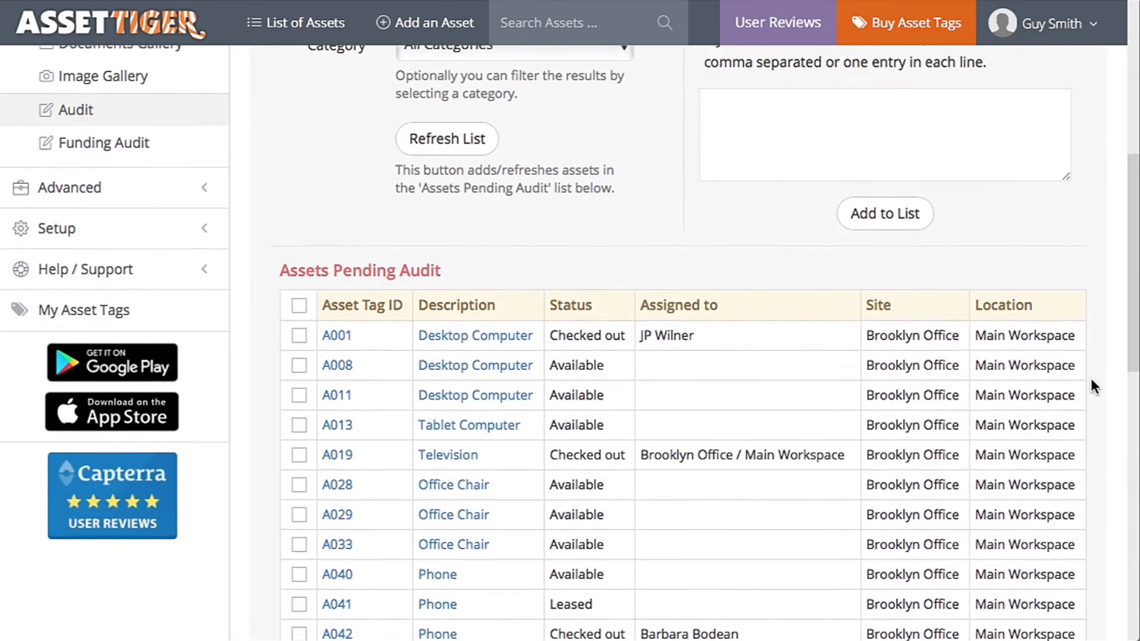
scroll("down", 3)
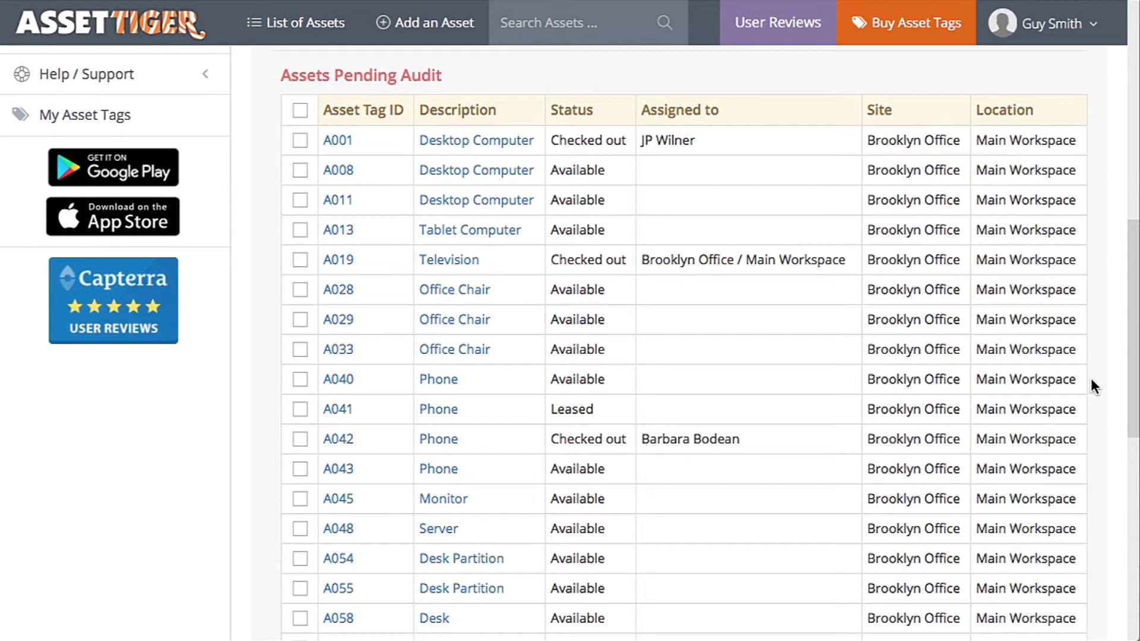
scroll("up", 3)
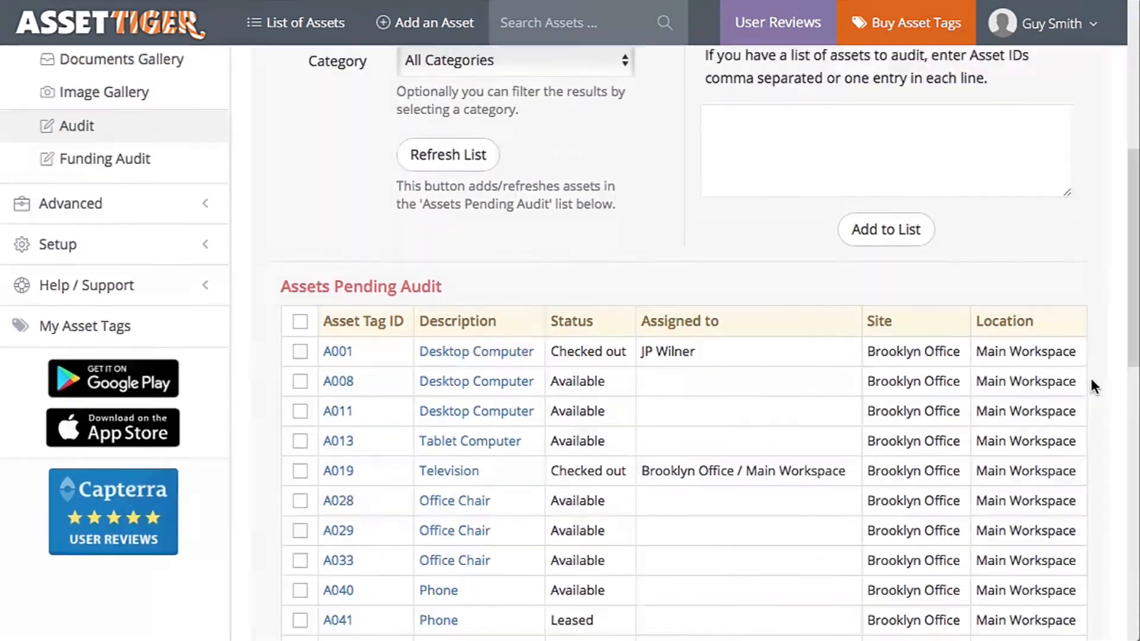
Filter pending audits to Furniture and fixtures and select all seven assets
left_click(515, 59)
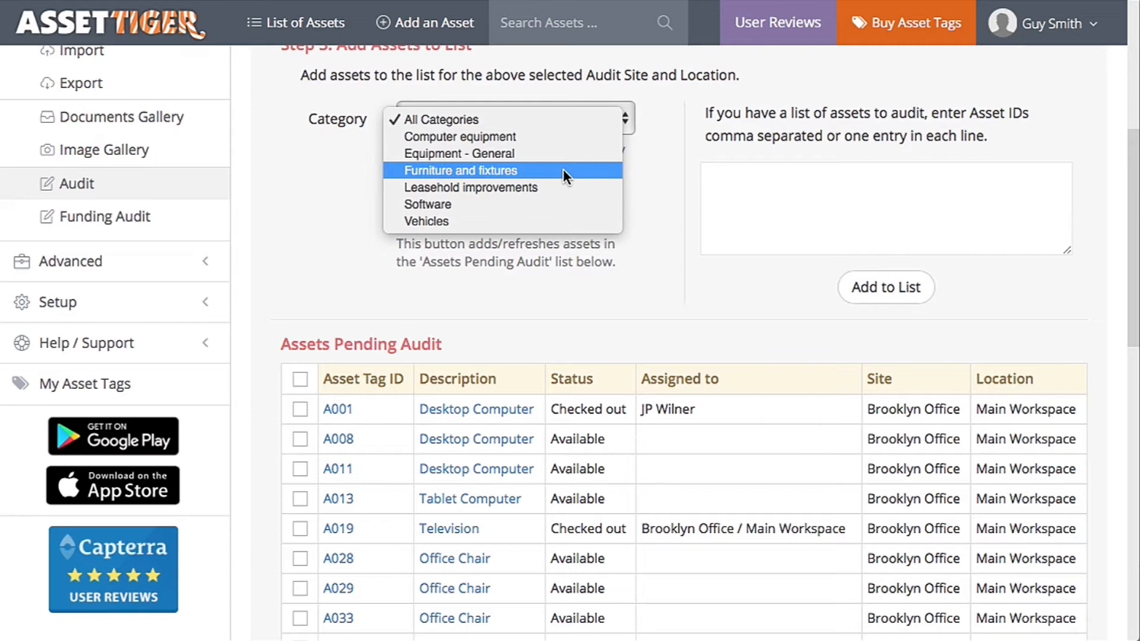
left_click(460, 171)
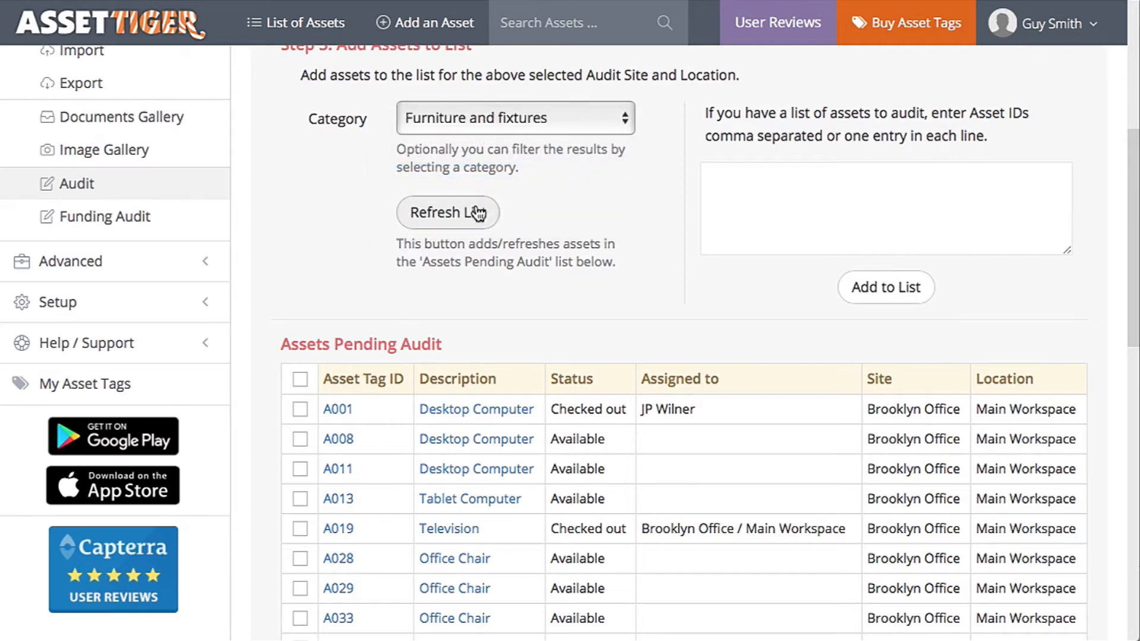
left_click(448, 212)
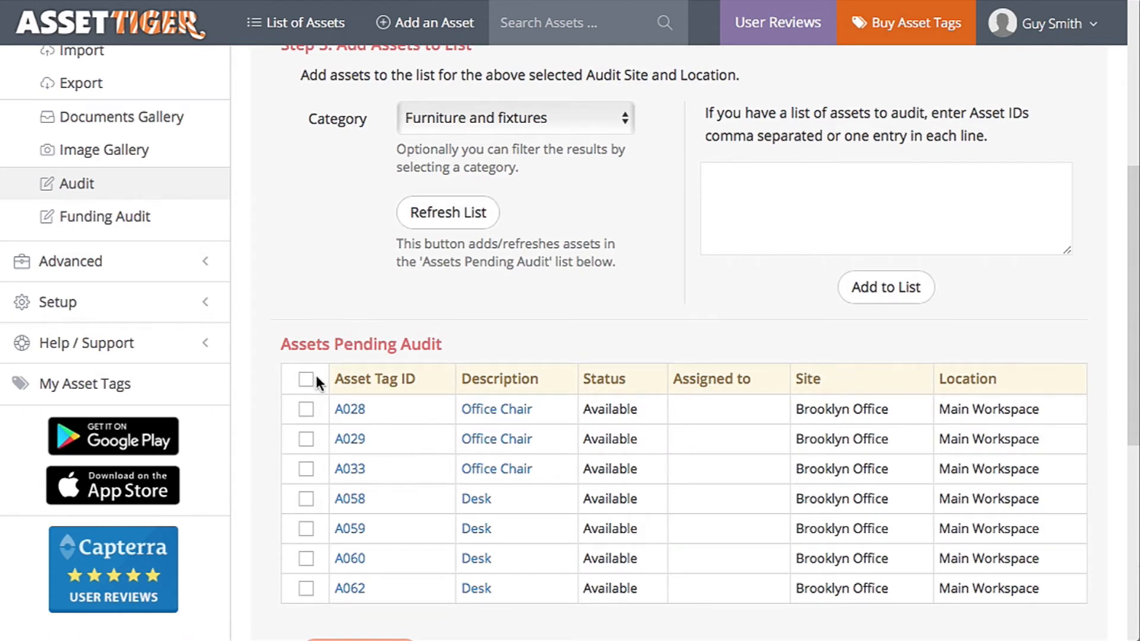
left_click(306, 379)
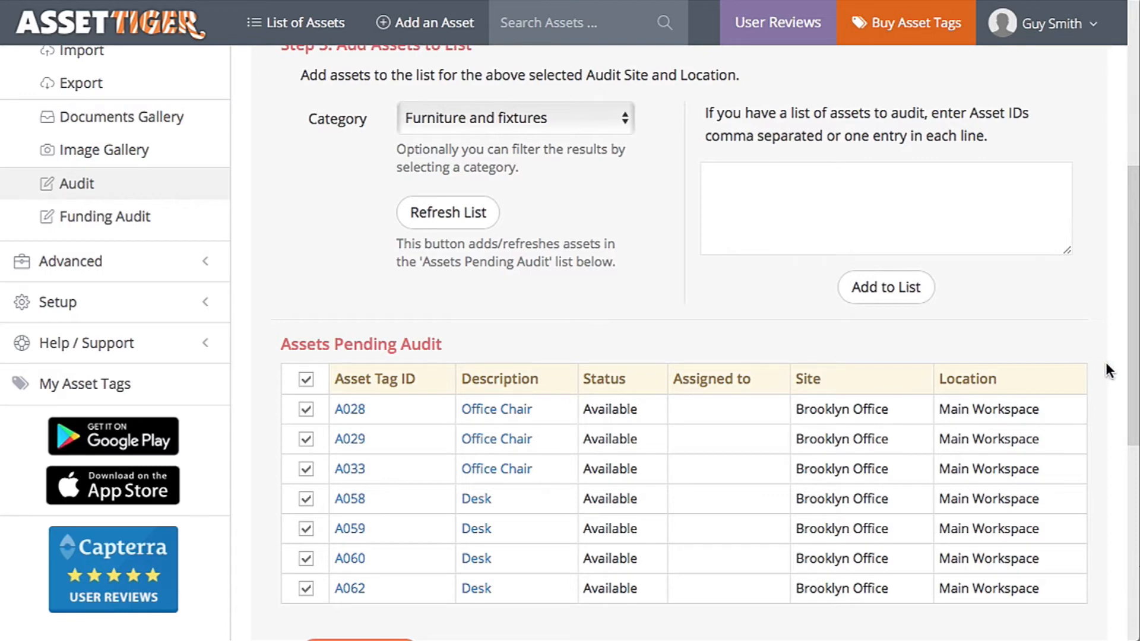
scroll("down", 3)
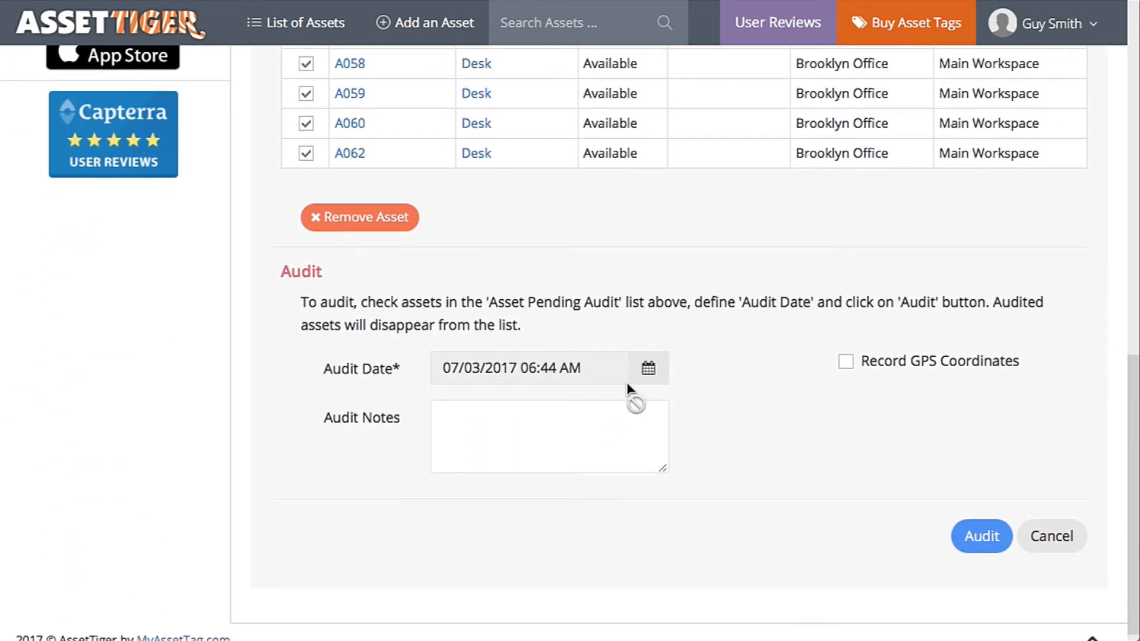
Audit the seven furniture assets without updating site, then reset Category to All Categories
left_click(648, 368)
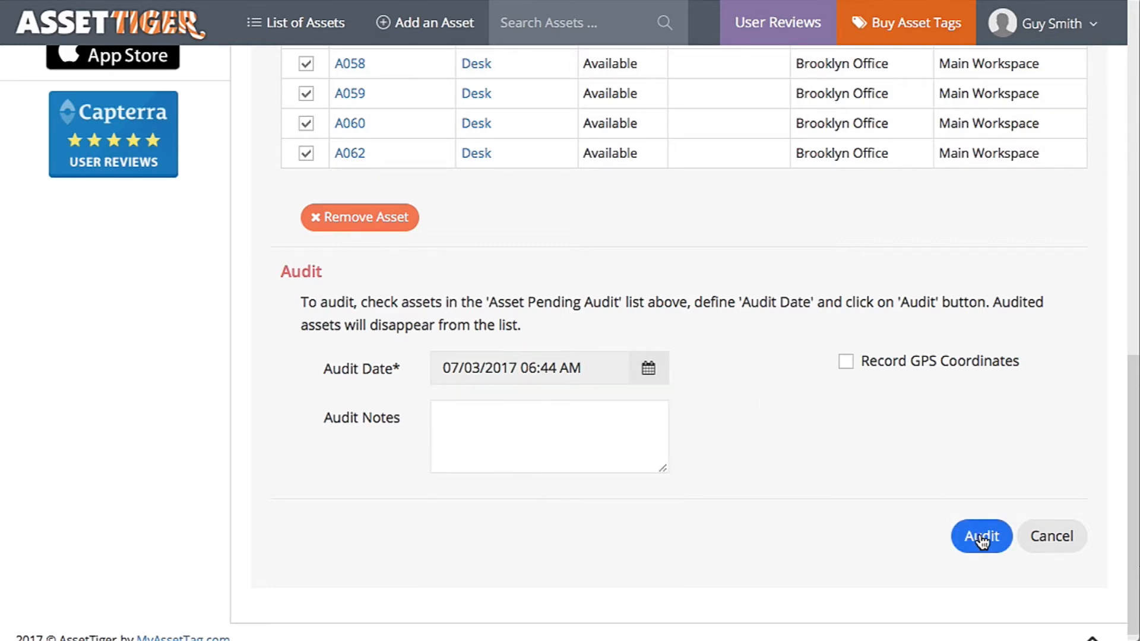
left_click(981, 536)
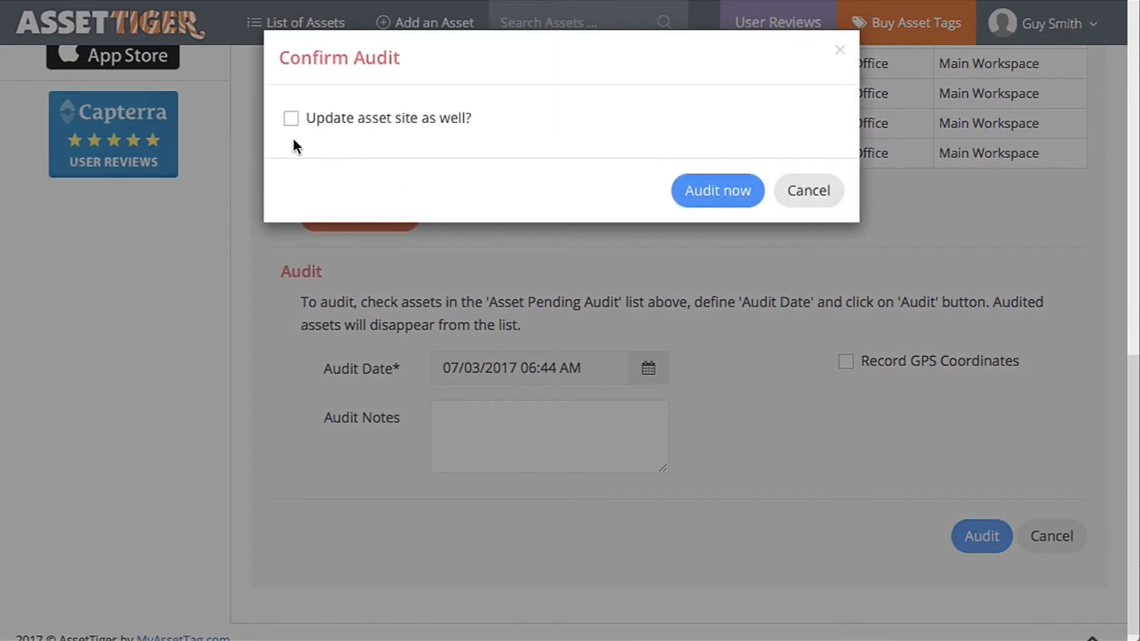
mouse_move(320, 152)
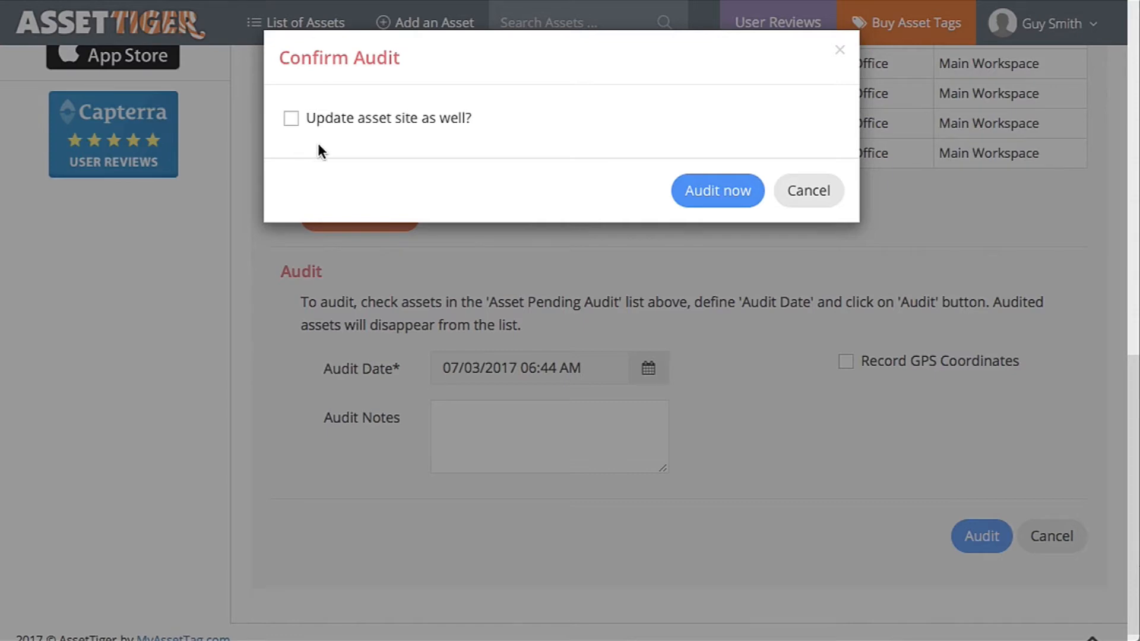
left_click(717, 191)
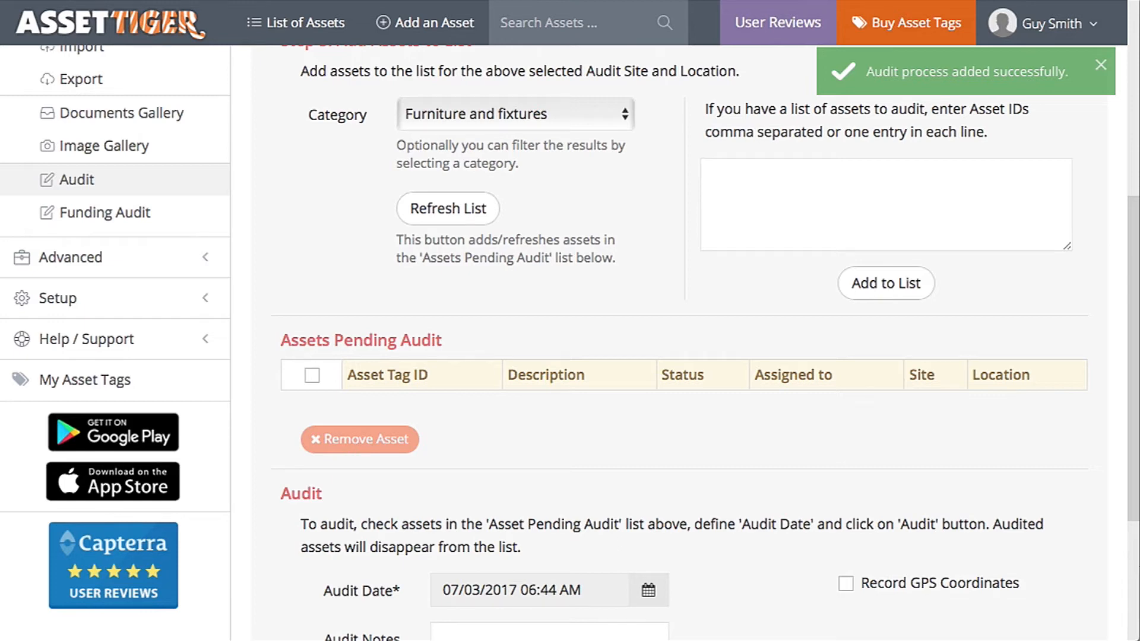
left_click(514, 114)
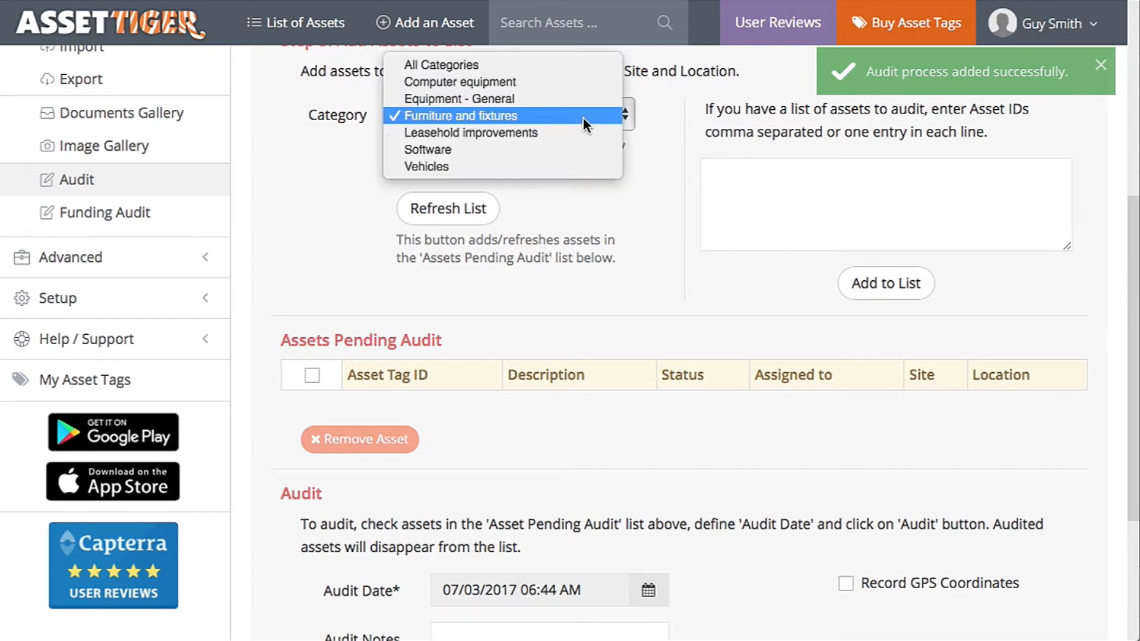
left_click(441, 64)
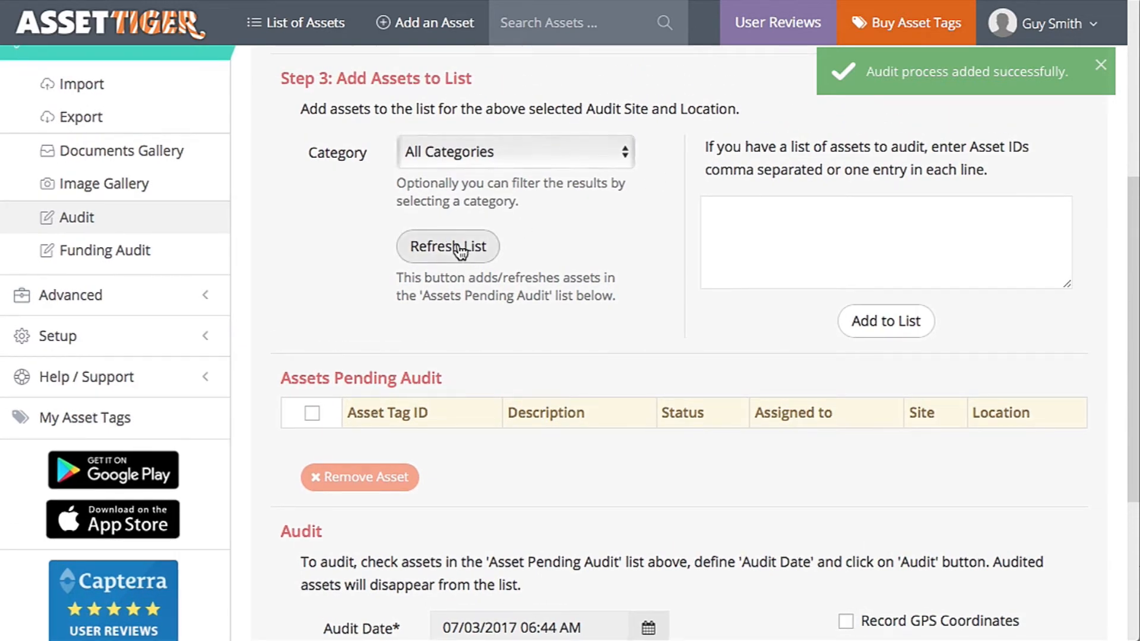
Refresh the pending list across All Categories and look through the remaining assets
left_click(448, 246)
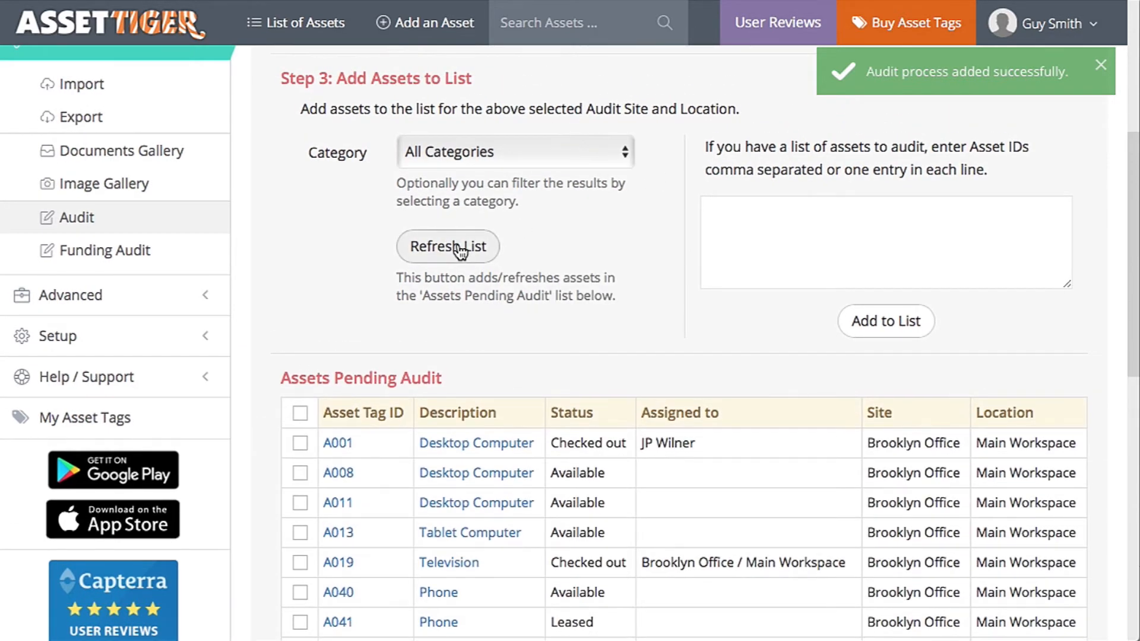
scroll("down", 3)
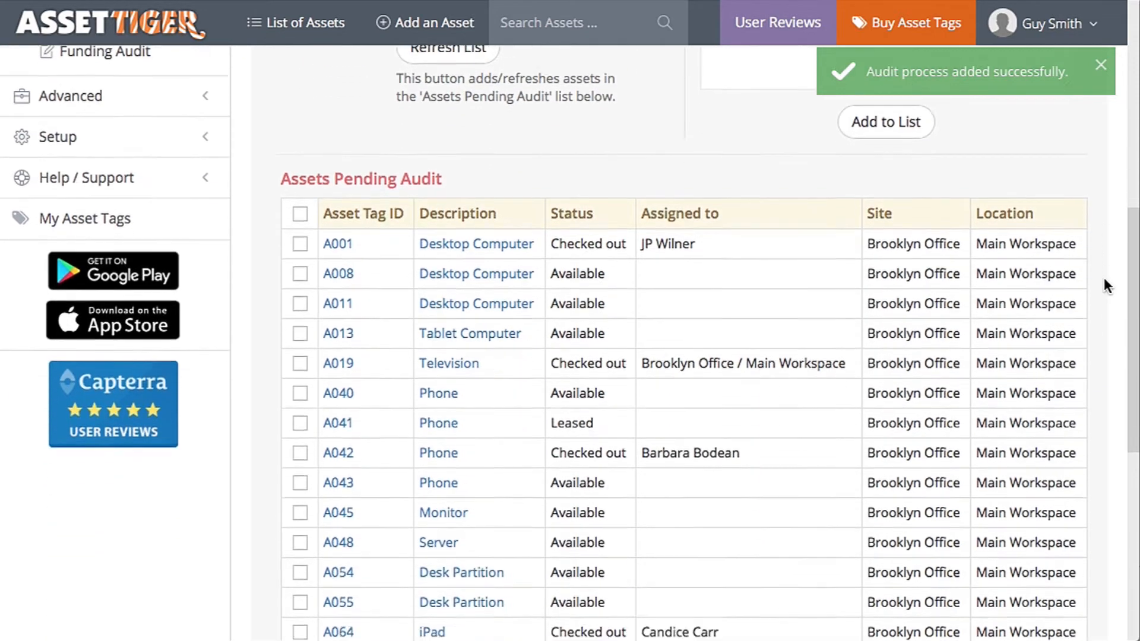
scroll("down", 3)
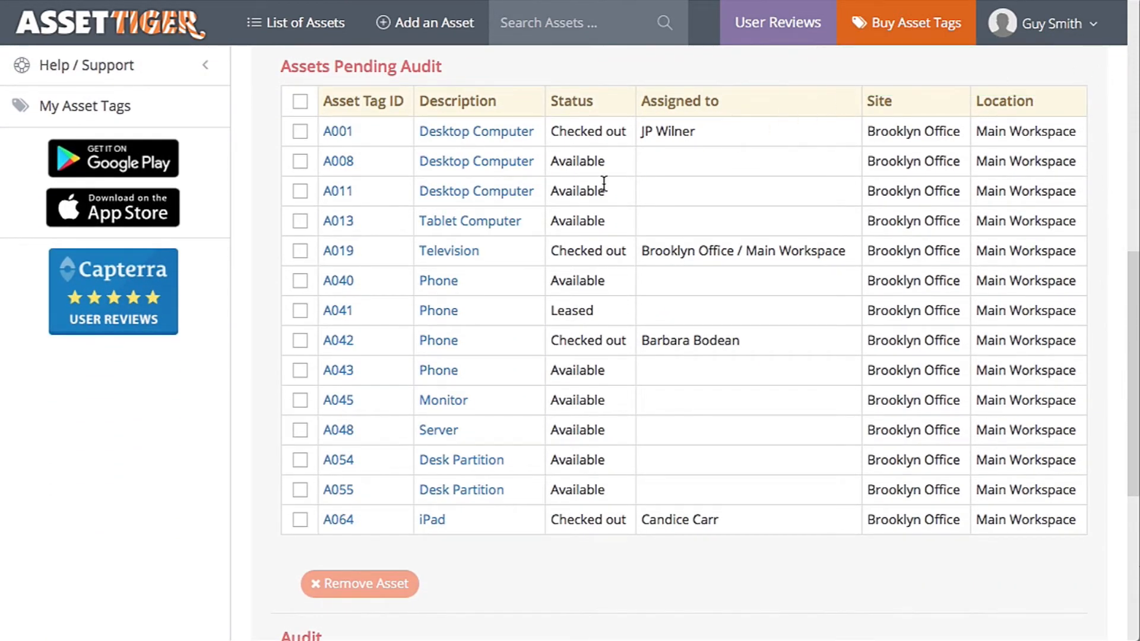
left_click(301, 280)
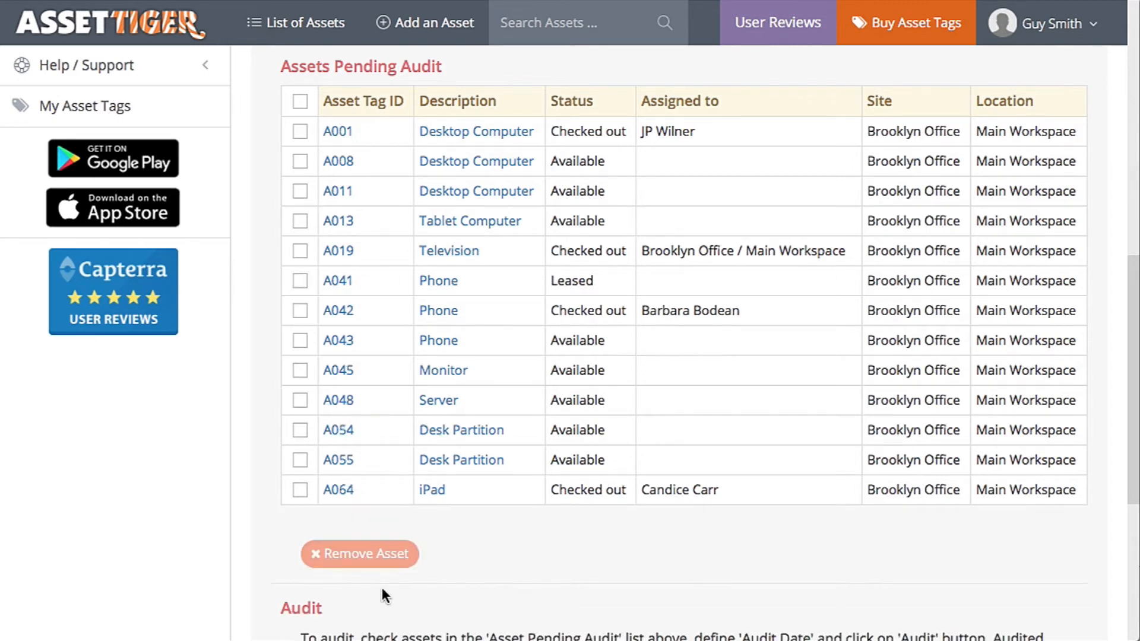
mouse_move(473, 549)
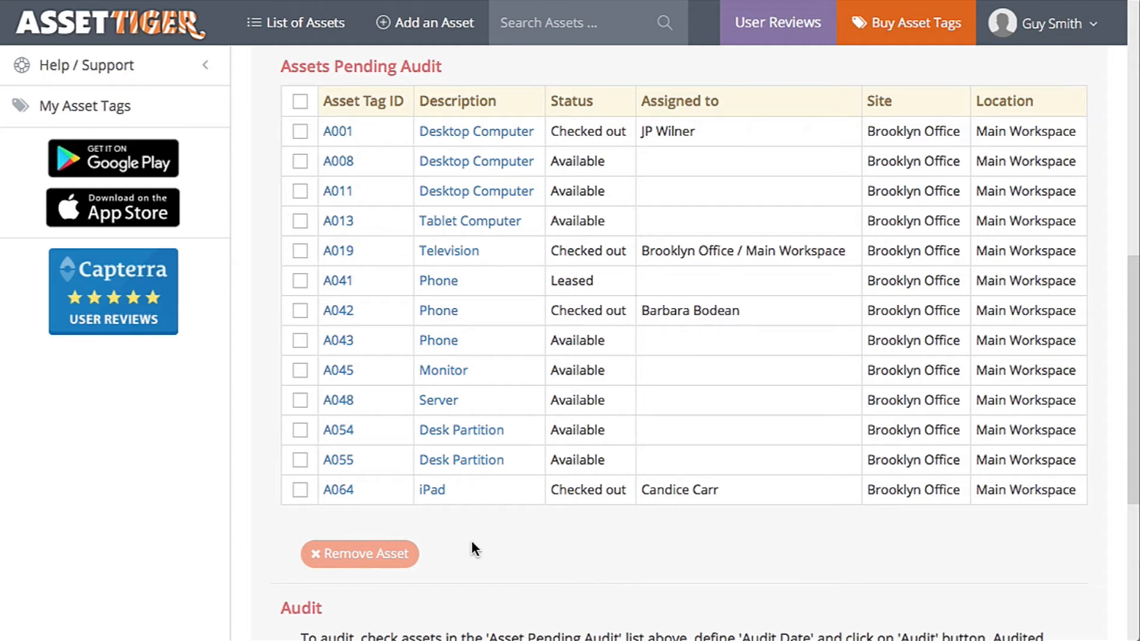
Add office chair A030 to the pending audit list by its asset ID
scroll("up", 3)
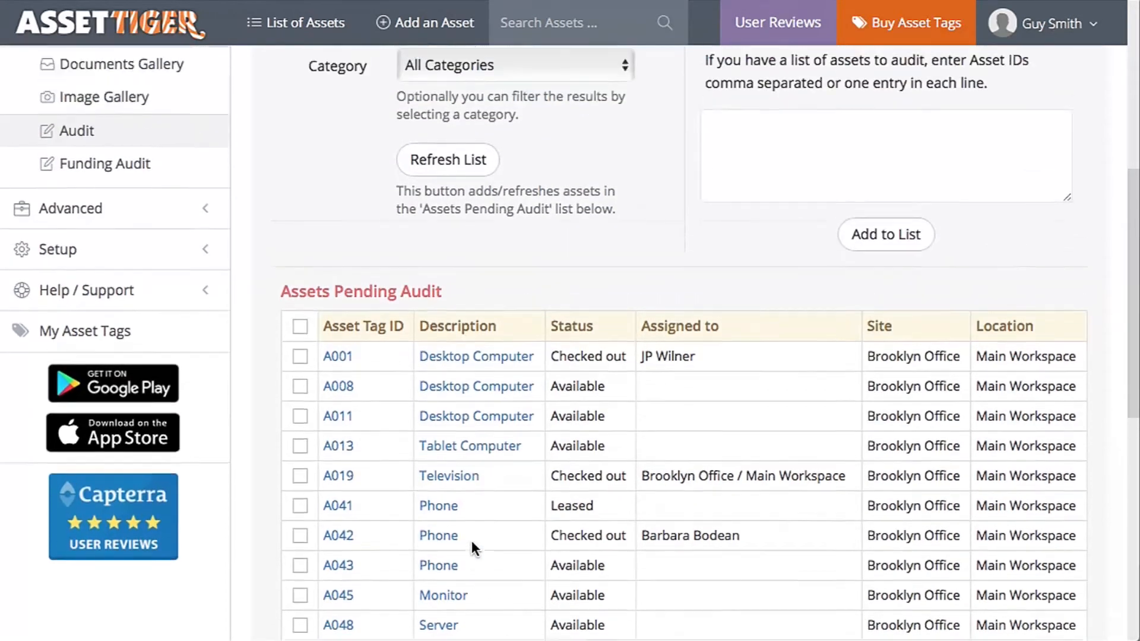
scroll("up", 3)
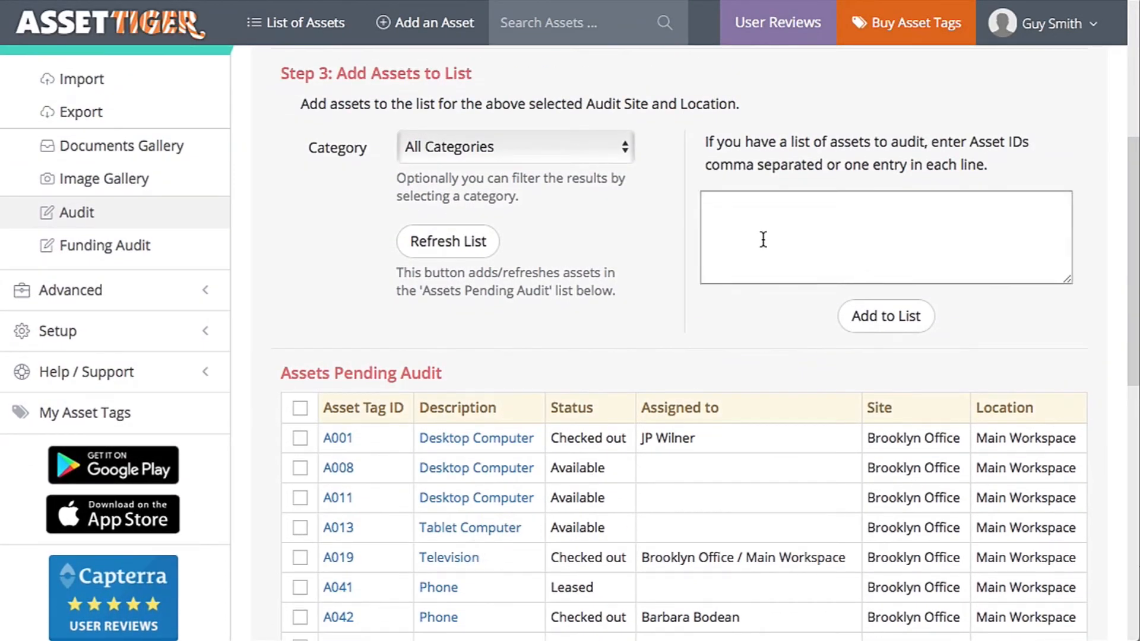
type("A030")
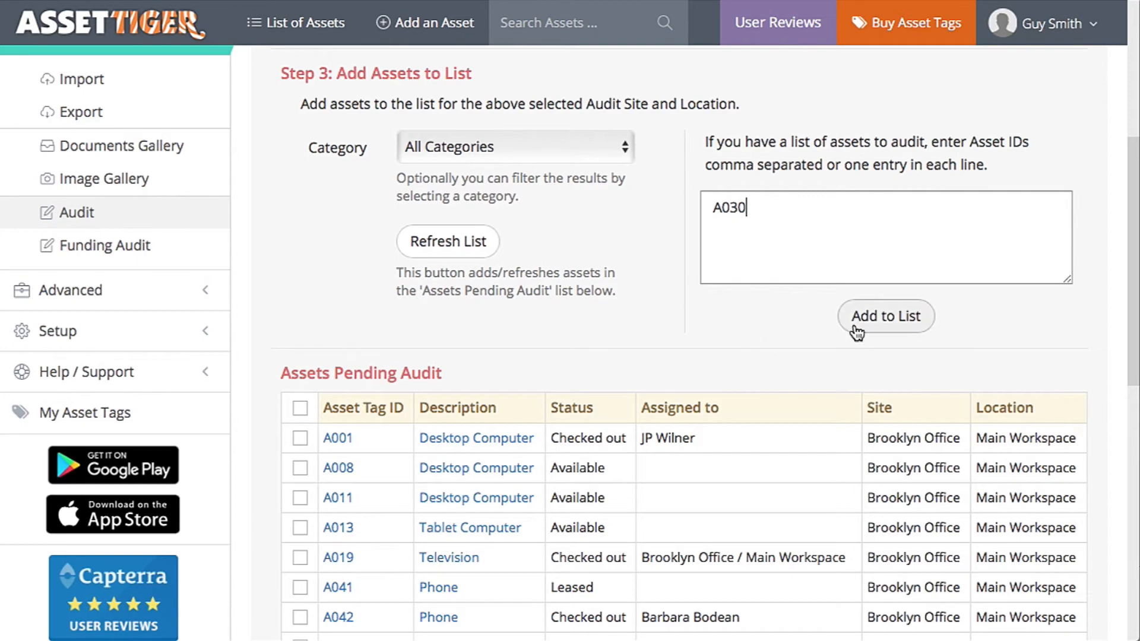
left_click(884, 317)
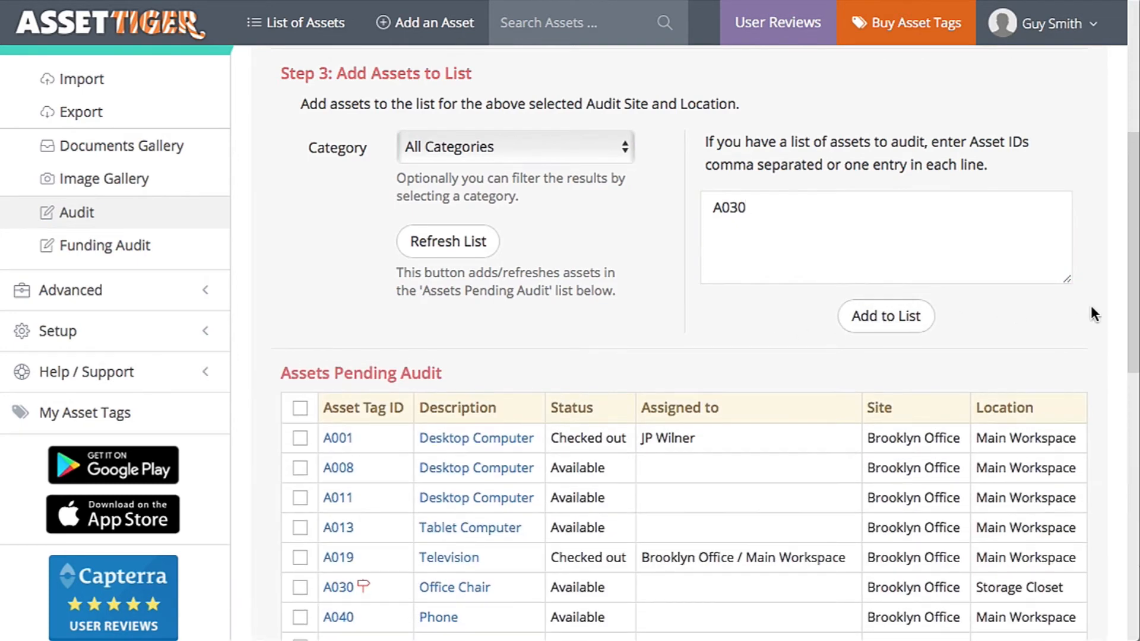
scroll("down", 3)
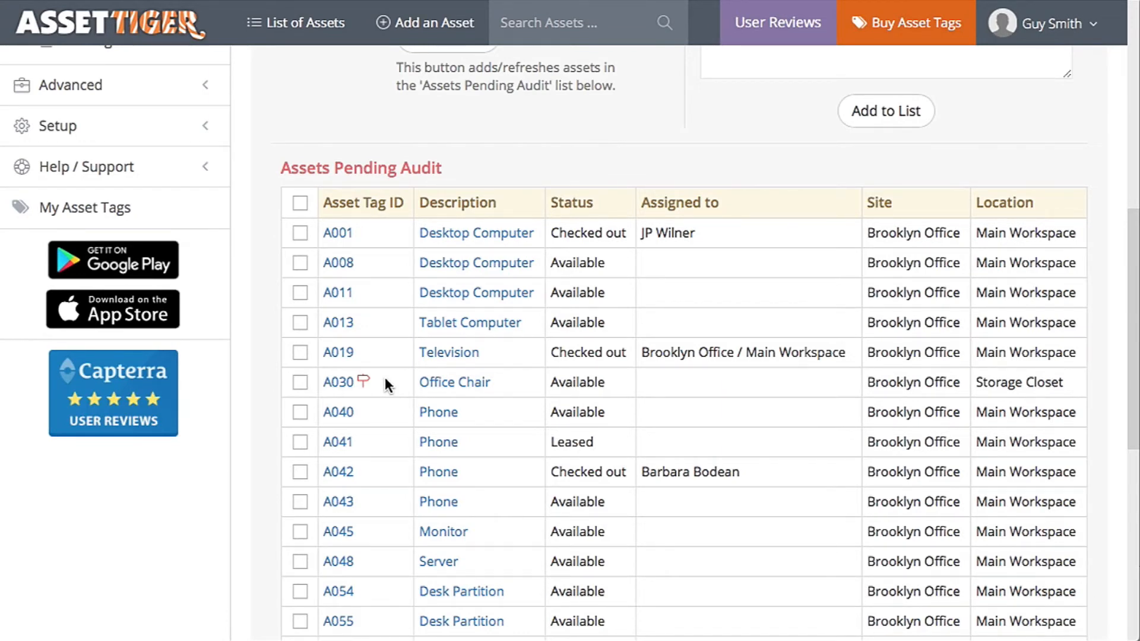
mouse_move(1076, 382)
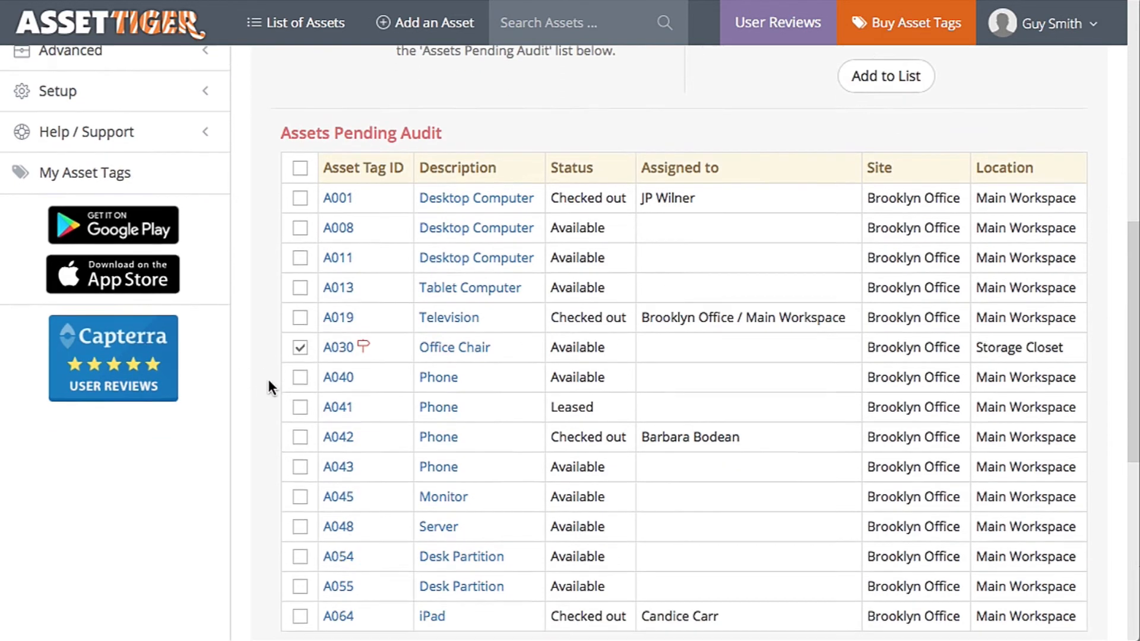
Check remaining pending assets including A042 and A064, leaving monitor A045 unchecked
scroll("down", 3)
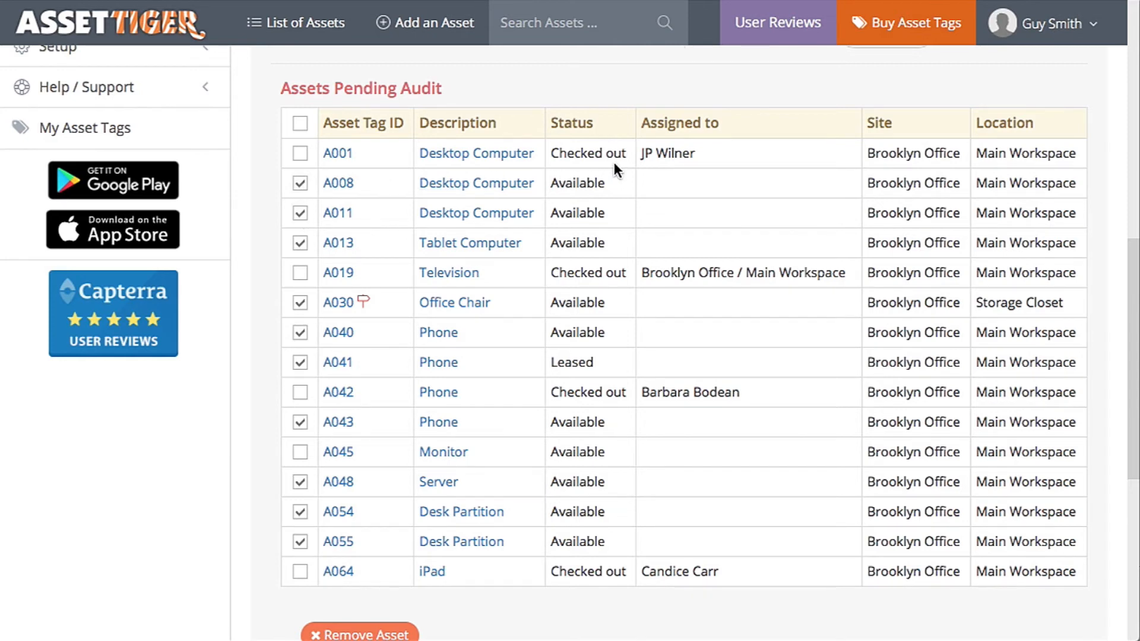
mouse_move(589, 162)
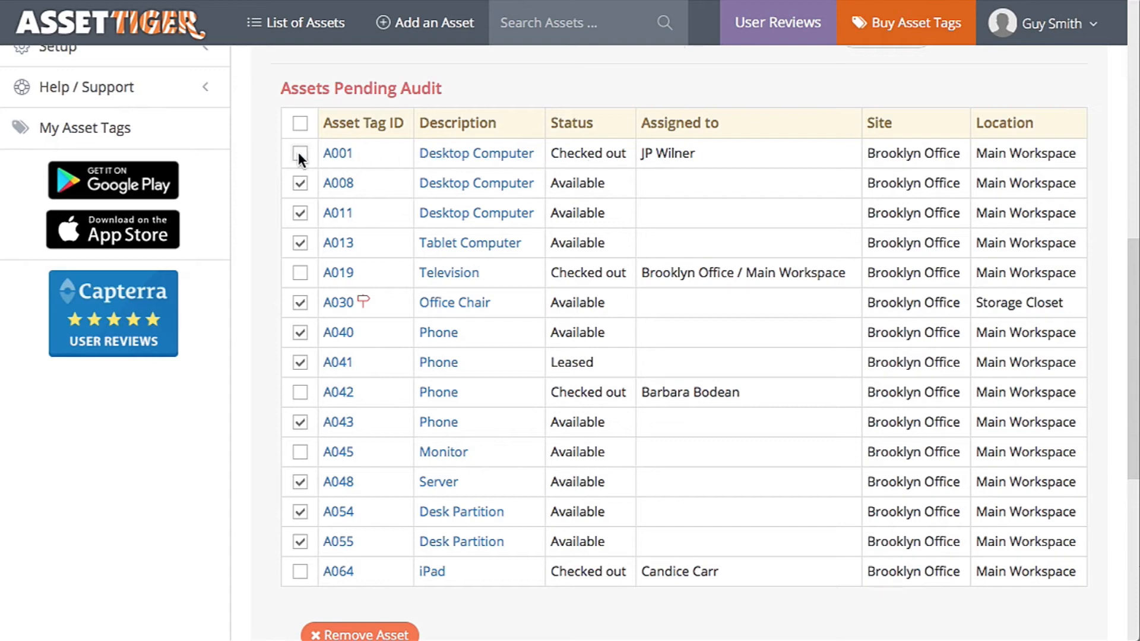
left_click(300, 152)
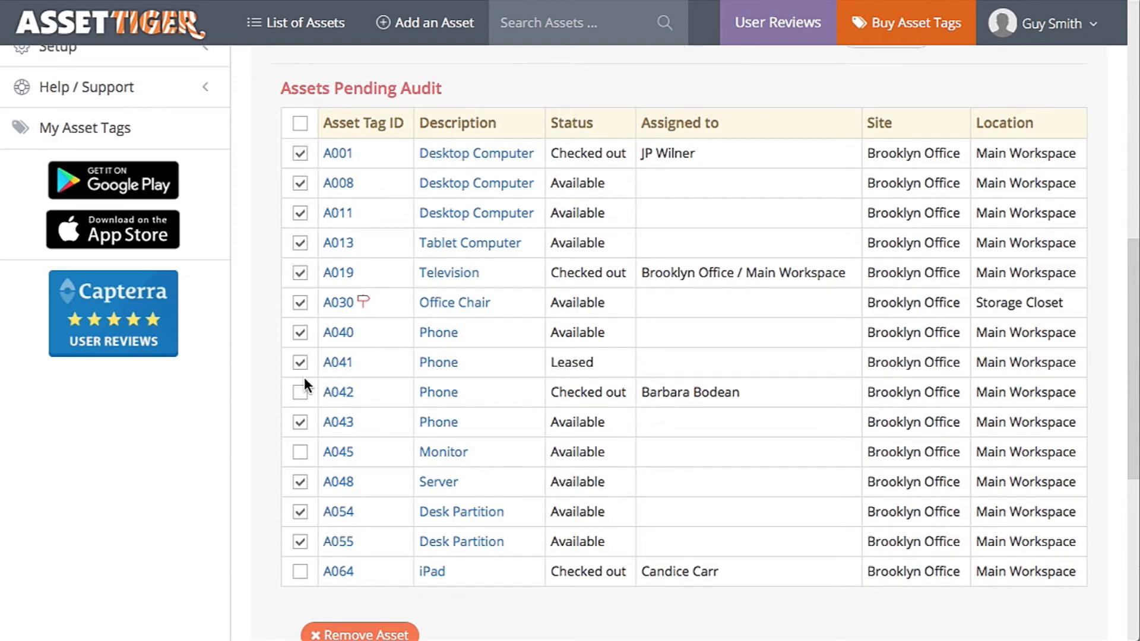
left_click(301, 392)
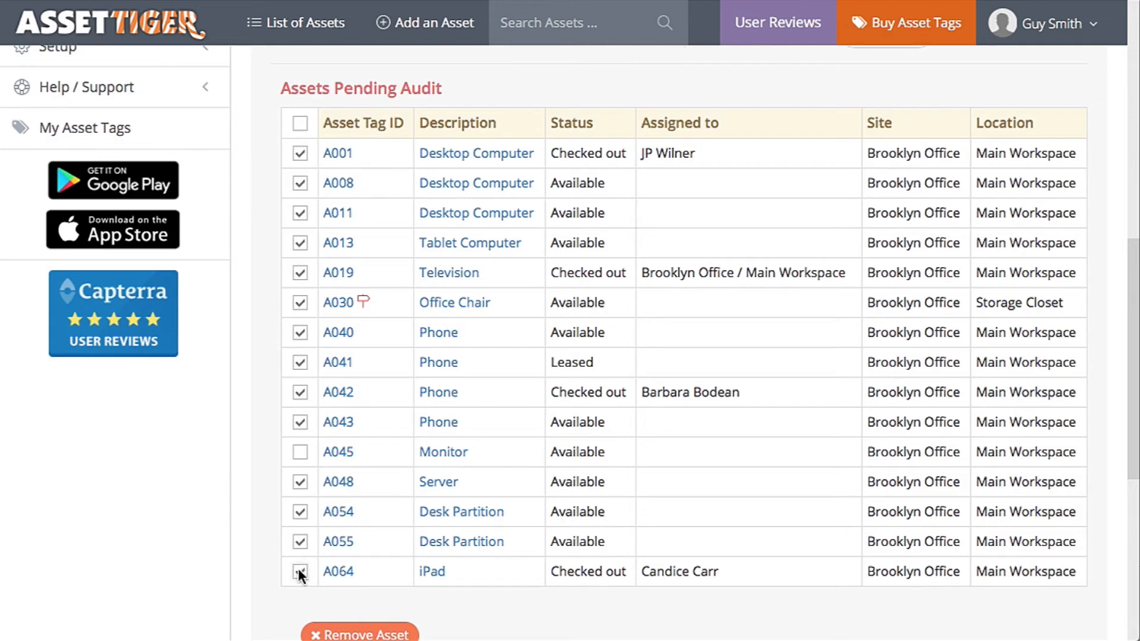
left_click(301, 572)
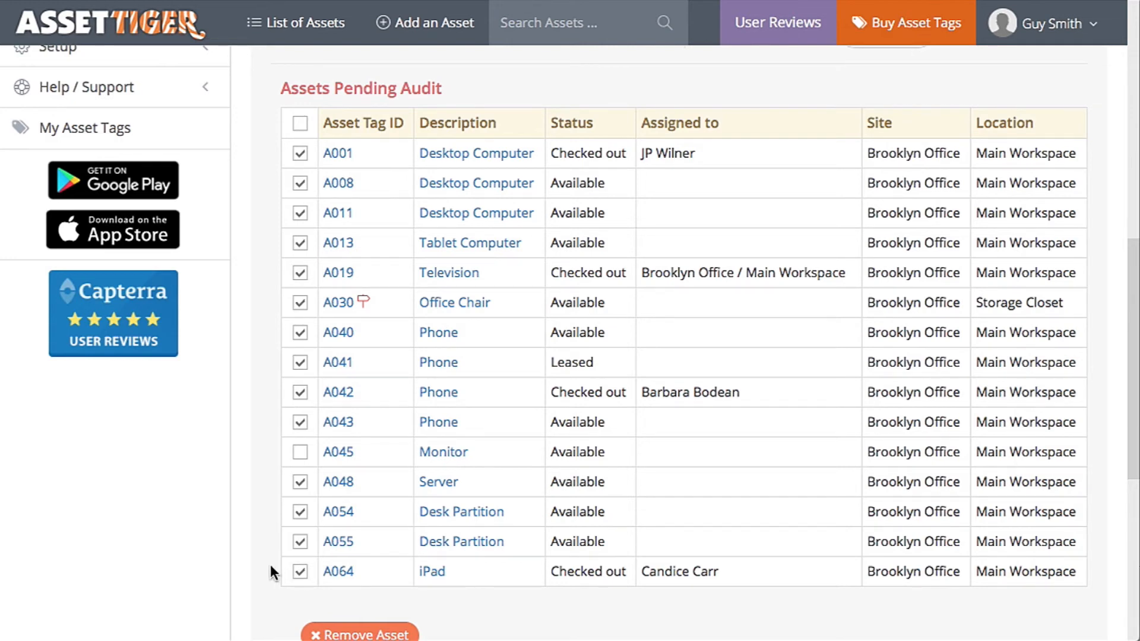
mouse_move(383, 456)
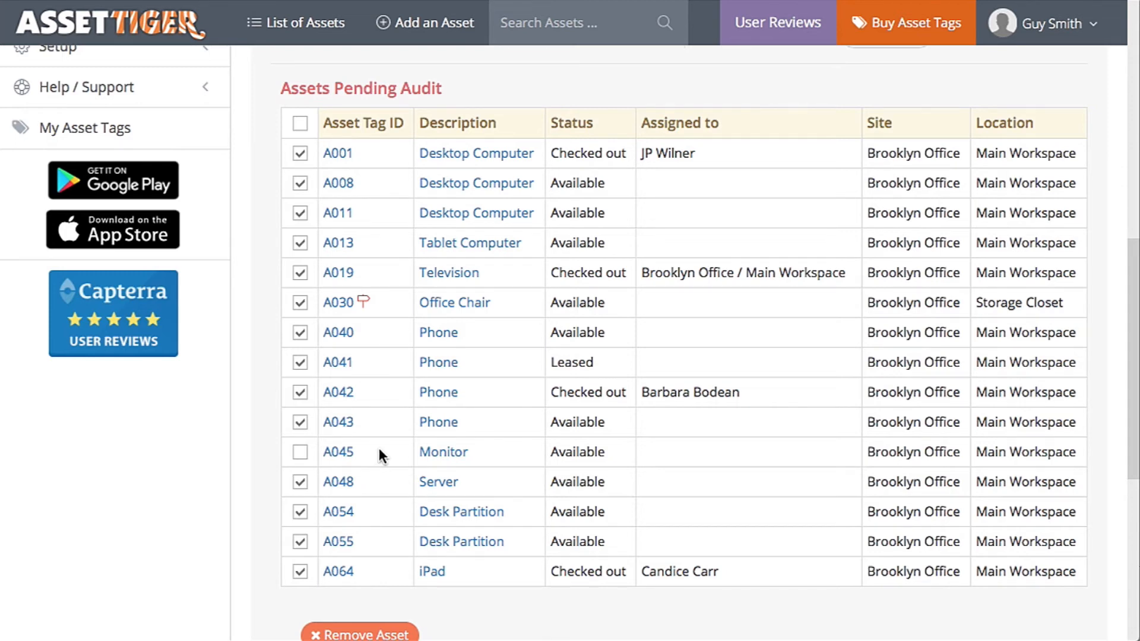
scroll("down", 3)
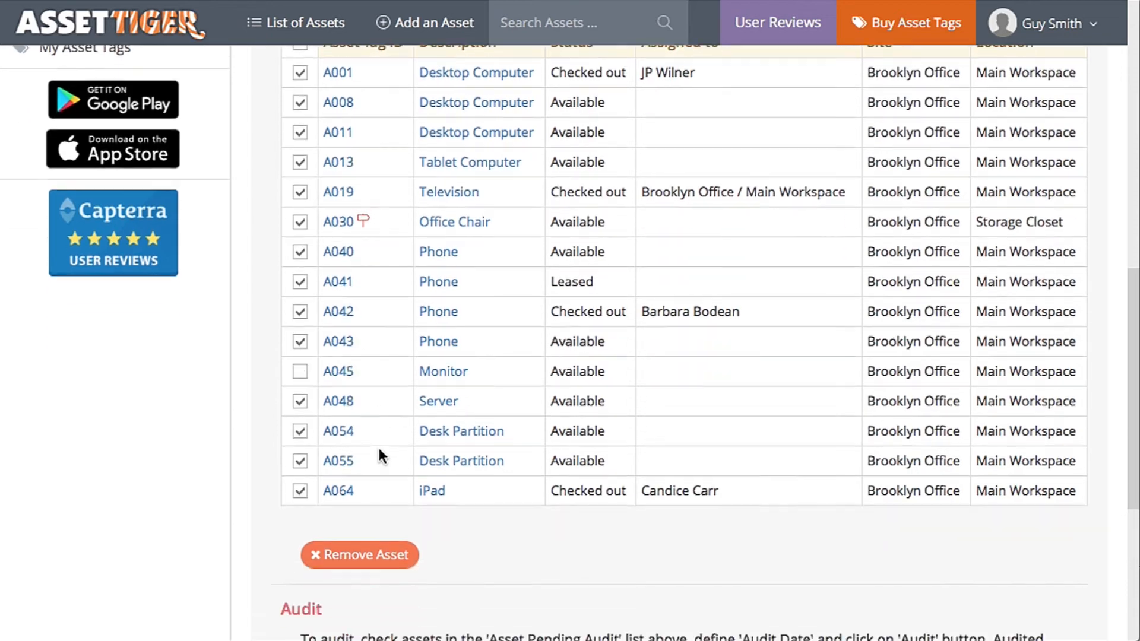
scroll("down", 3)
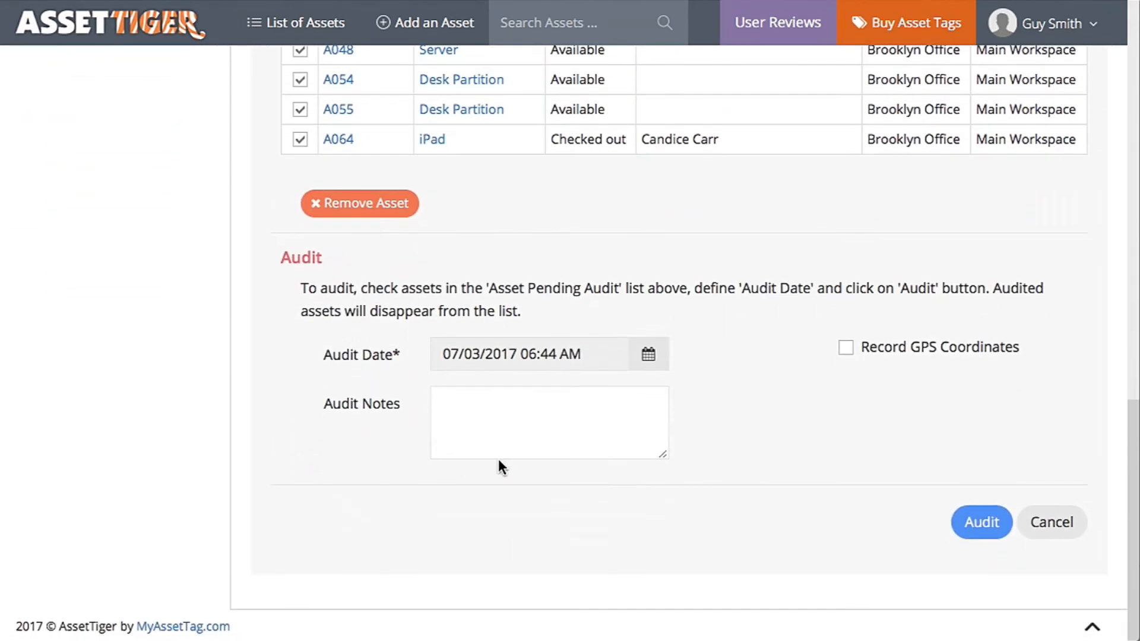
Audit the checked assets with 'Update asset site as well?' enabled
left_click(981, 522)
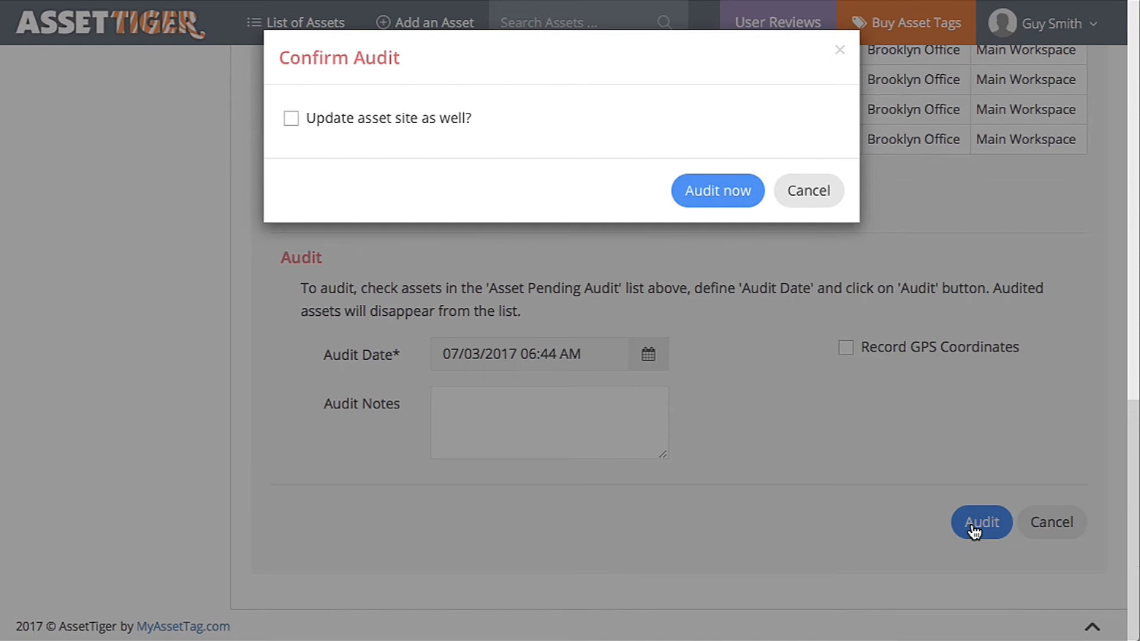
mouse_move(785, 421)
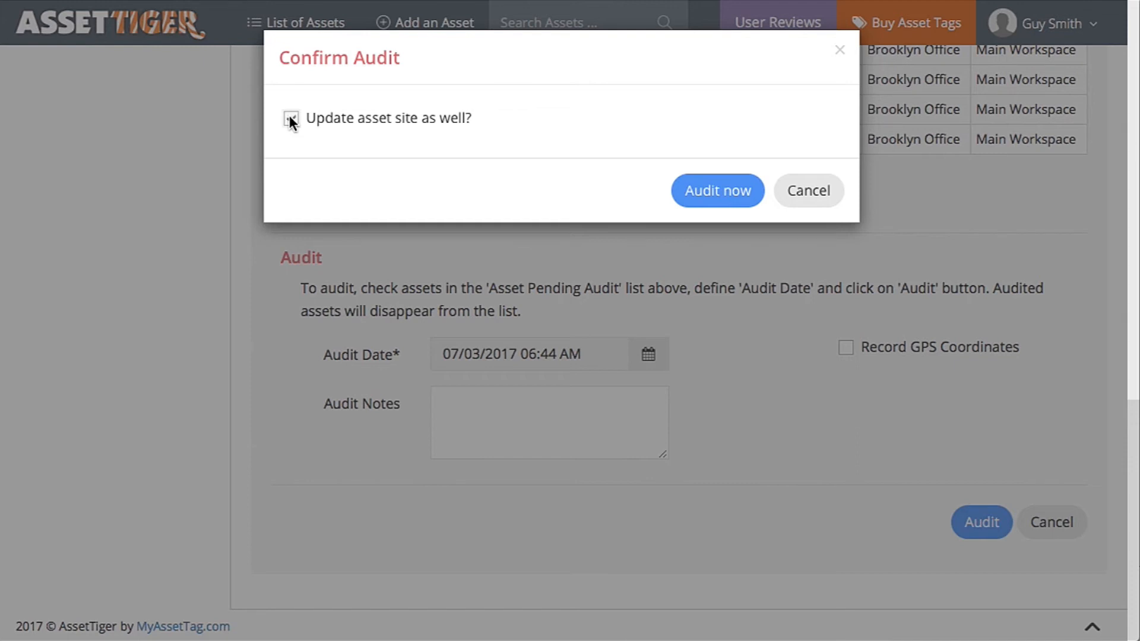
left_click(291, 118)
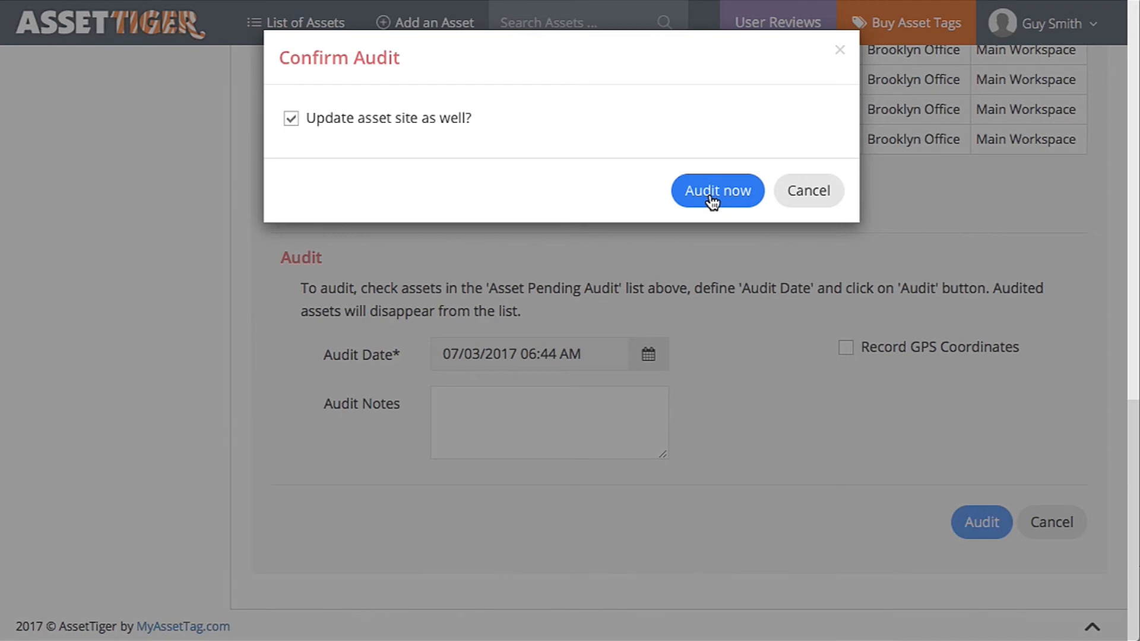
left_click(717, 191)
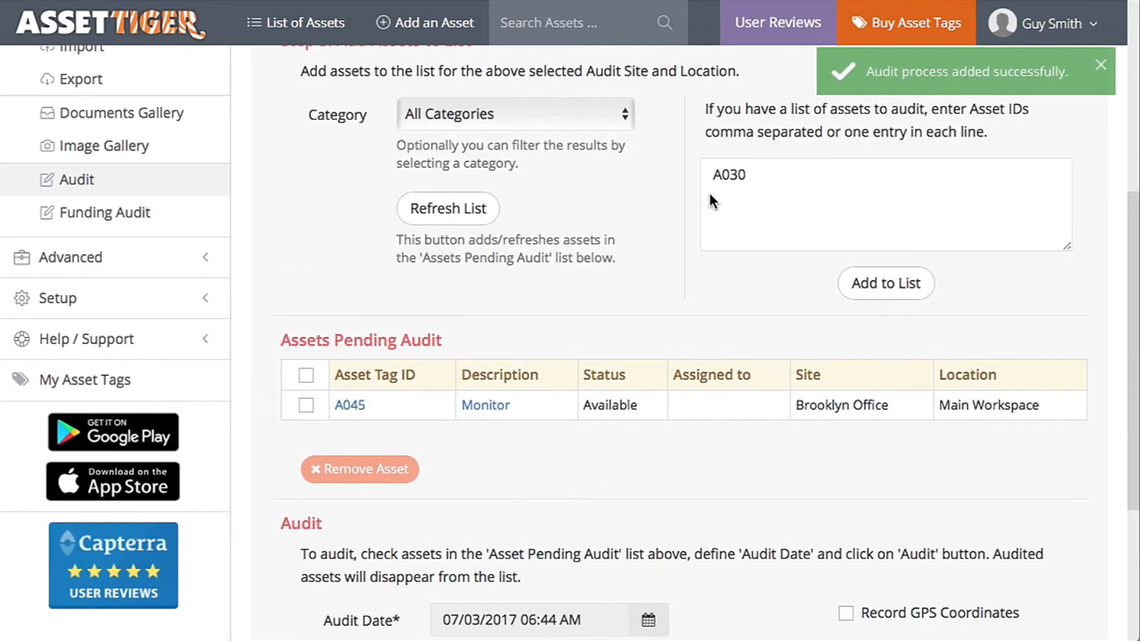
mouse_move(710, 196)
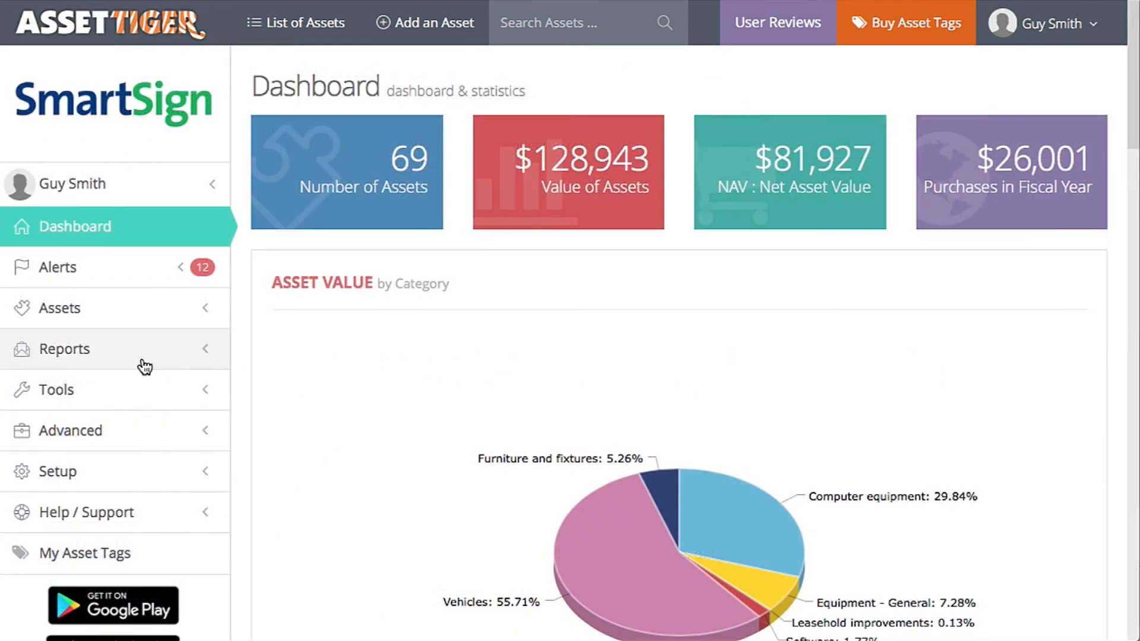
Open the Non-Audited Assets report under Reports > Audit Reports and scroll through it
left_click(64, 349)
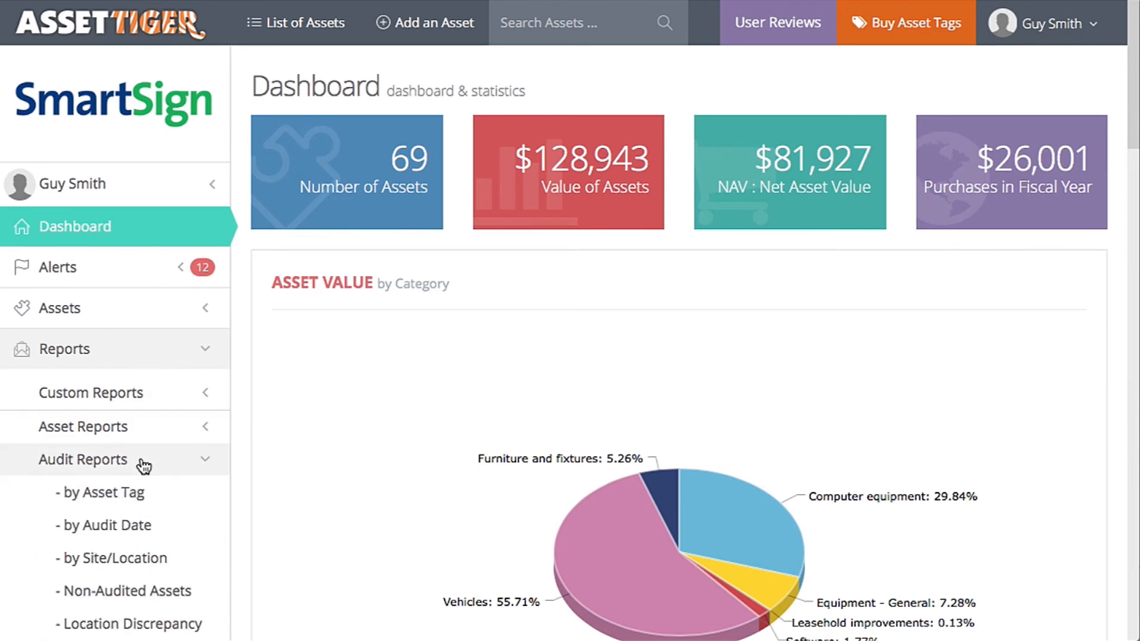
scroll("down", 3)
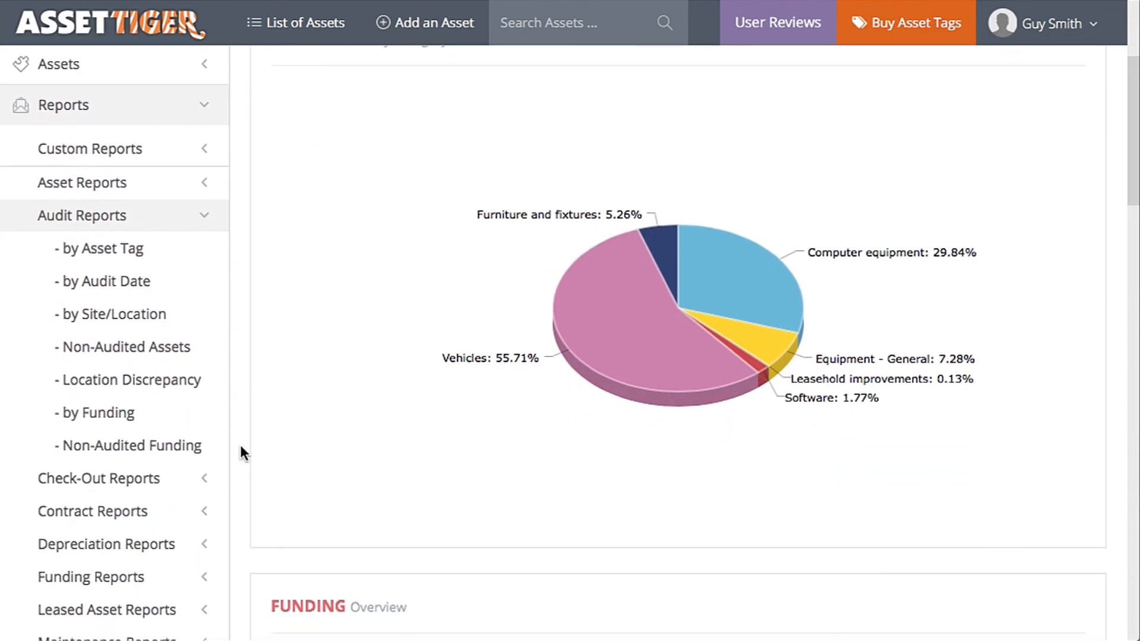
mouse_move(125, 347)
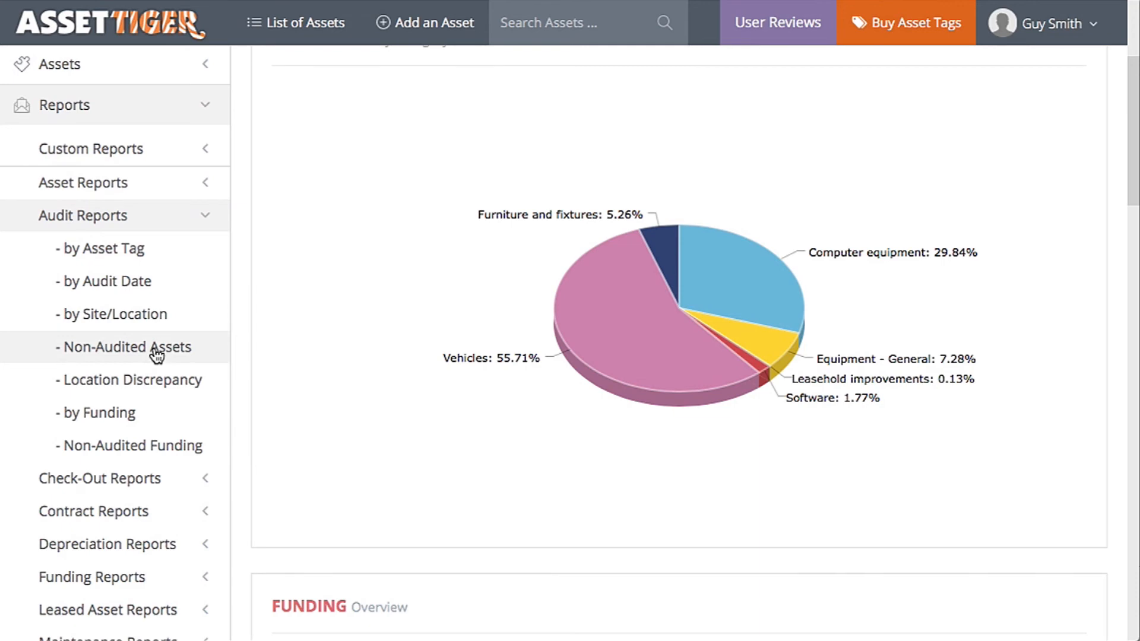
left_click(126, 347)
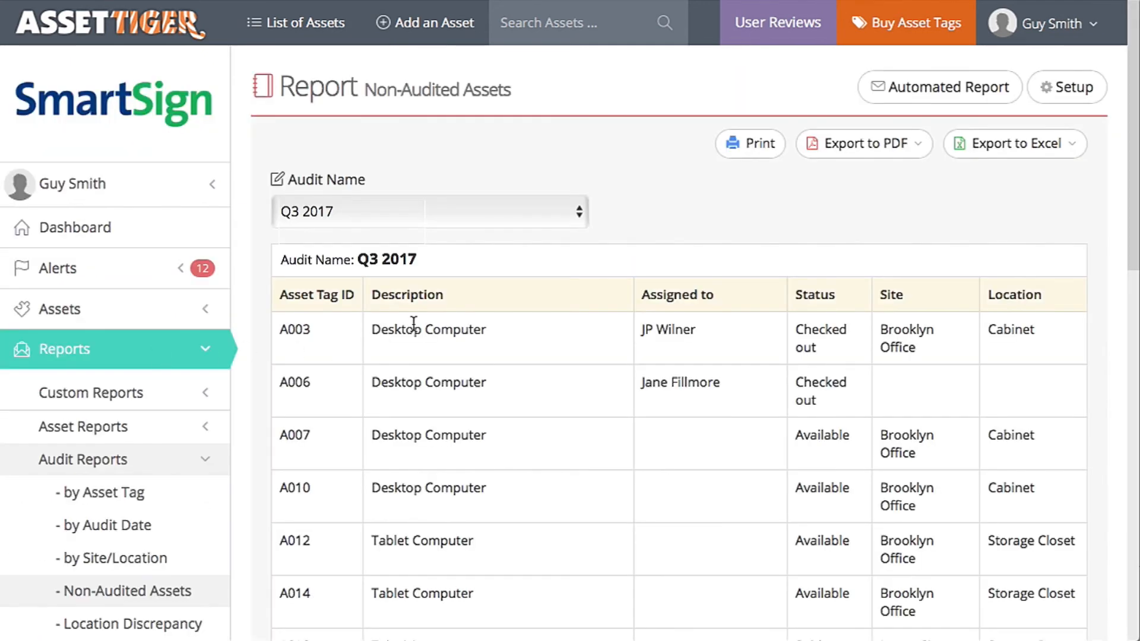
mouse_move(1108, 234)
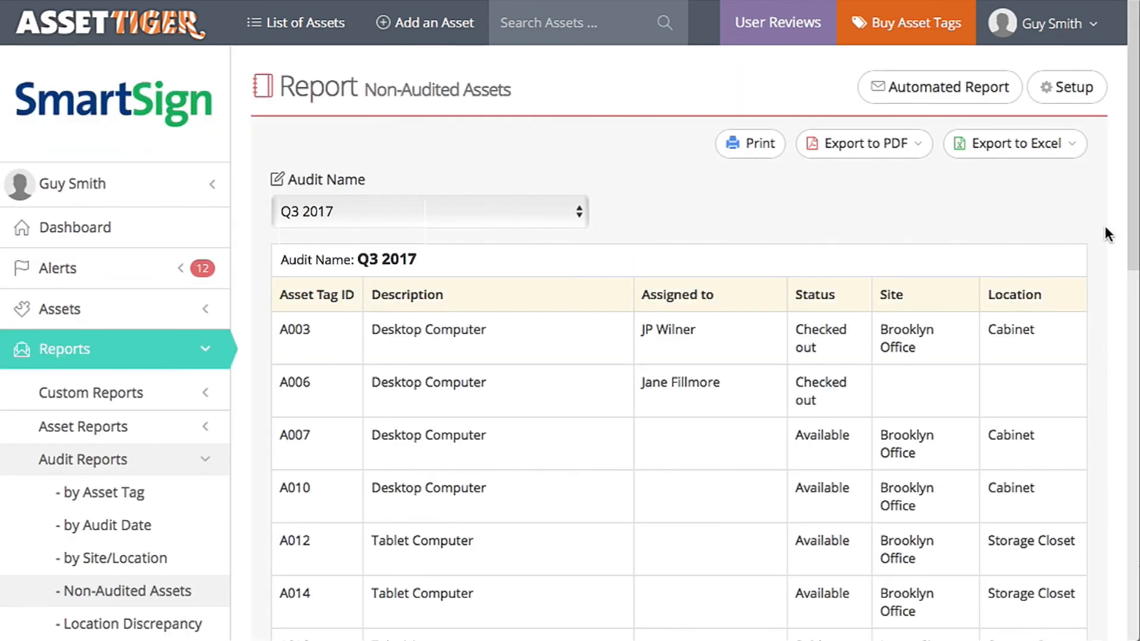
scroll("down", 3)
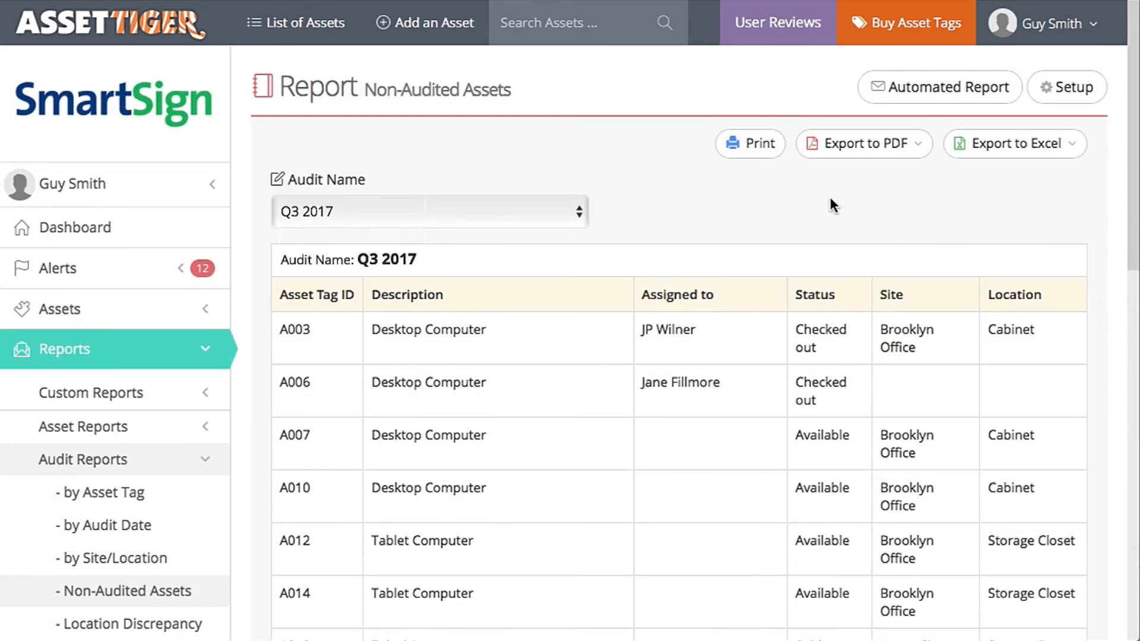
mouse_move(865, 143)
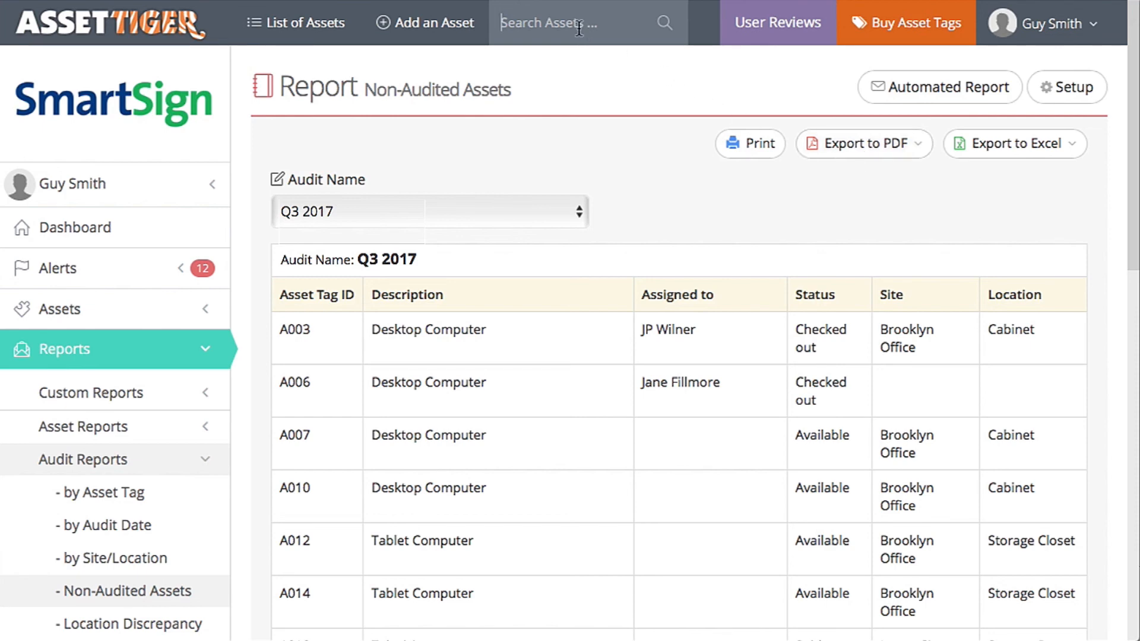
Search for A045, open the monitor's details and show its Audit tab
type("A045")
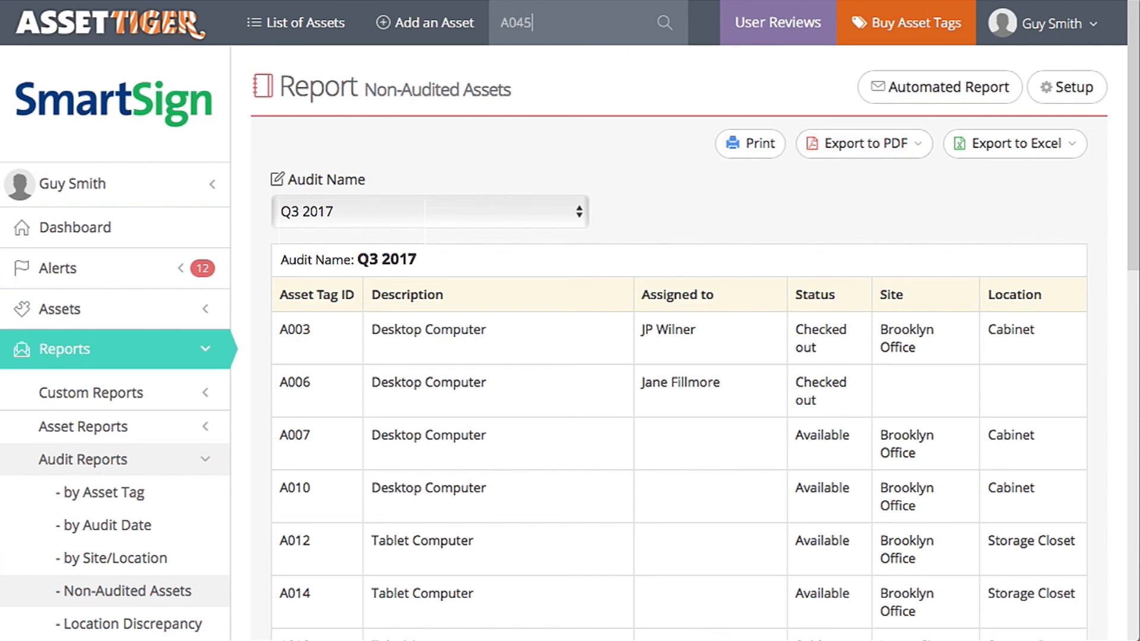
left_click(663, 23)
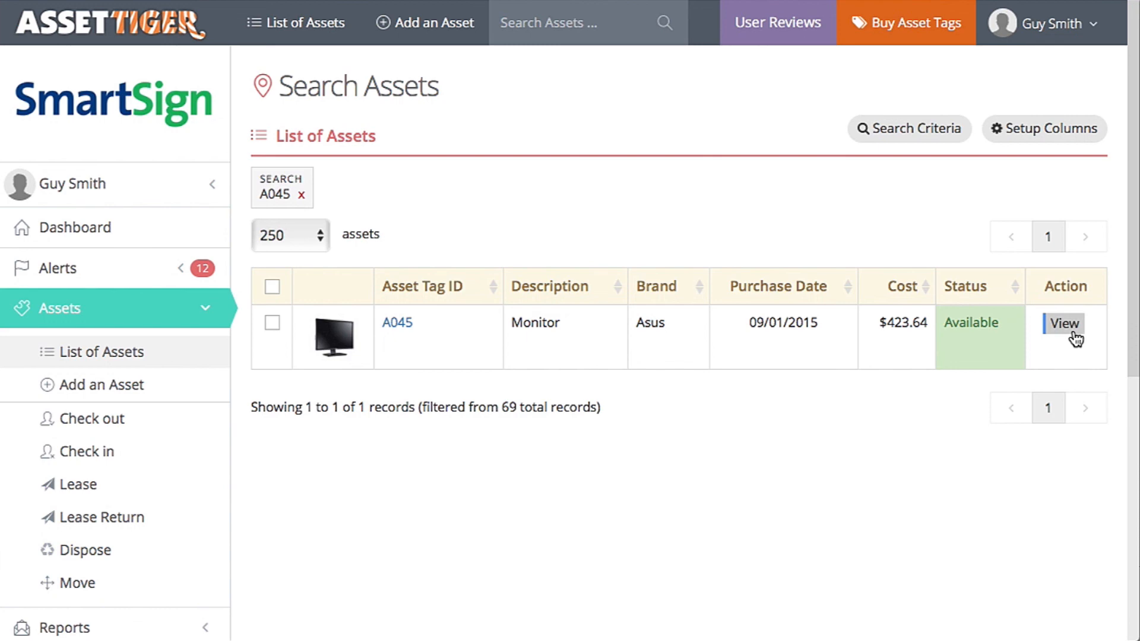
left_click(1063, 323)
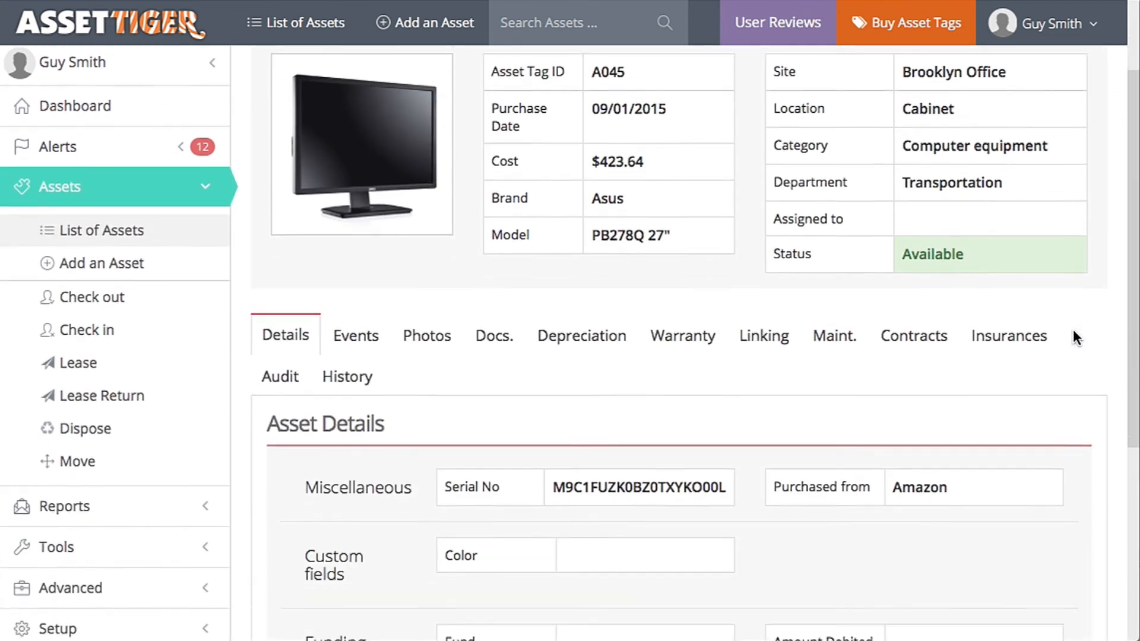
scroll("down", 3)
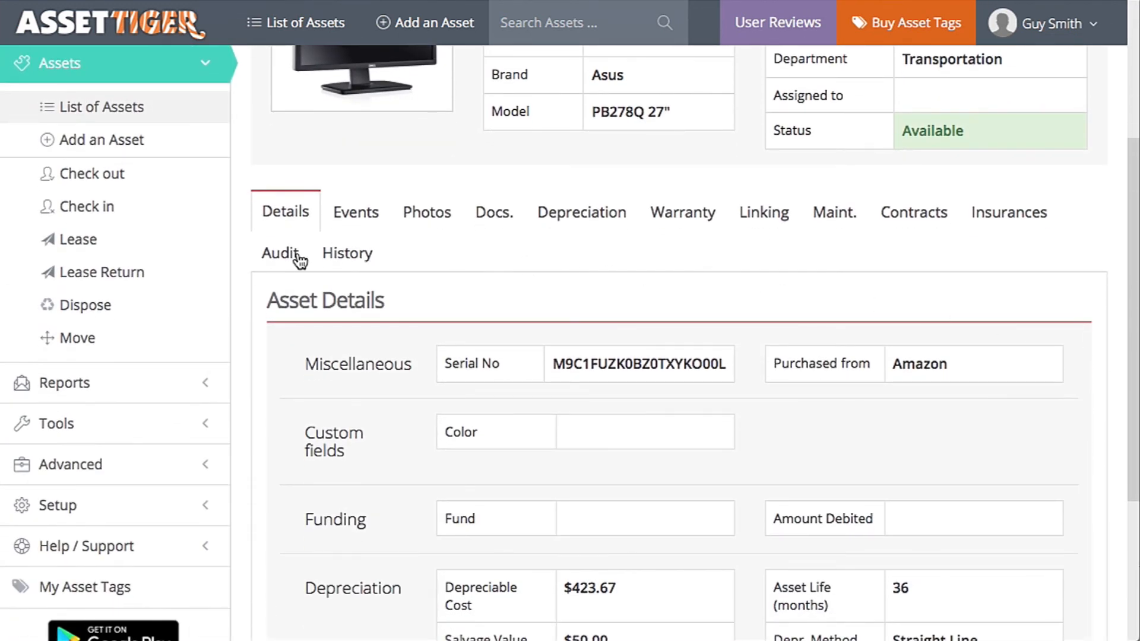
left_click(278, 252)
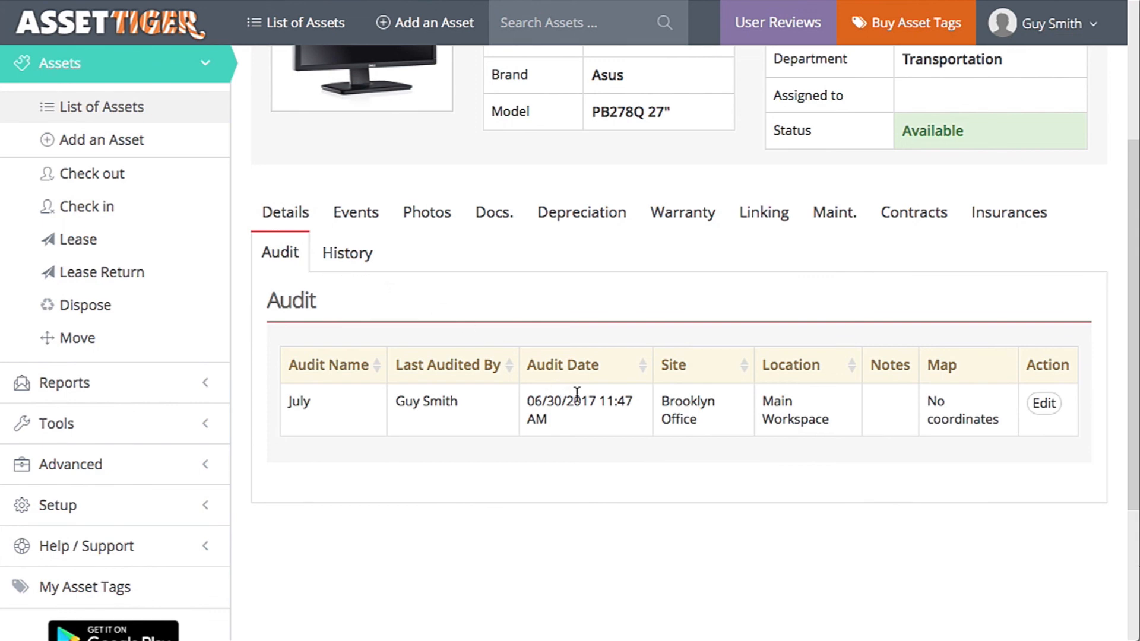
mouse_move(619, 422)
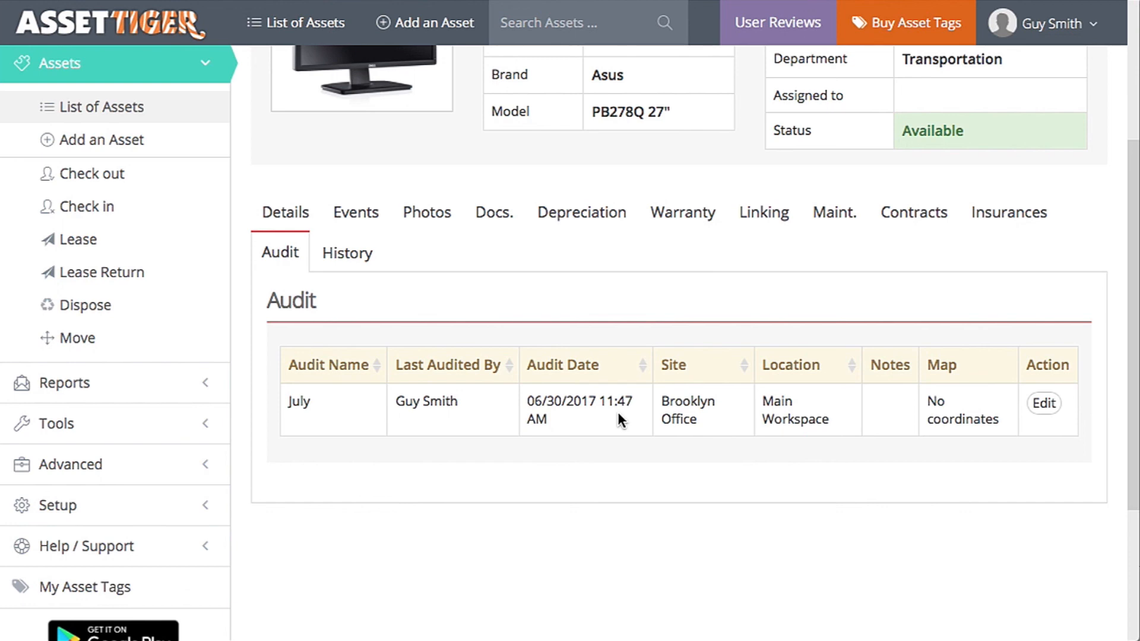
mouse_move(619, 421)
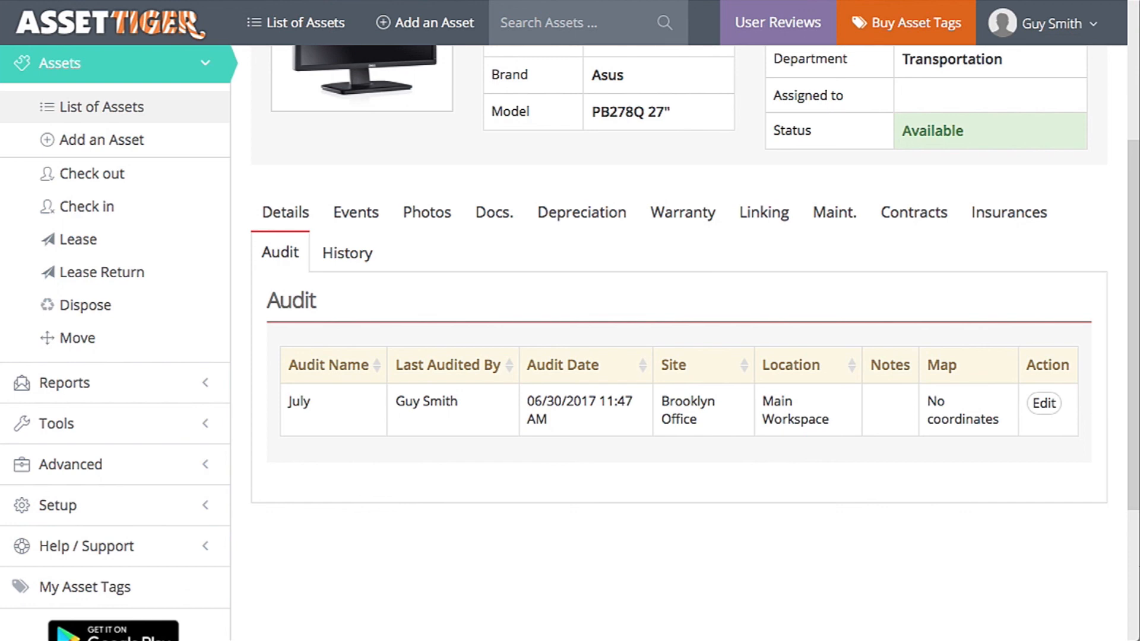